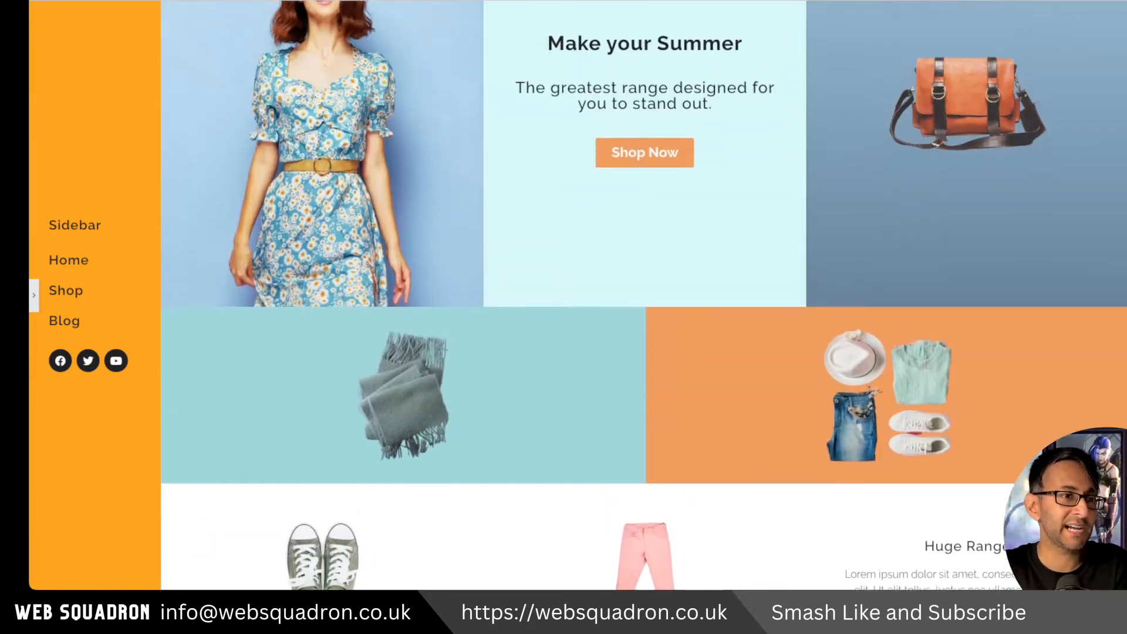
# Add an empty Flexbox container to the page and name it Desktop Container
pyautogui.scroll(-3)
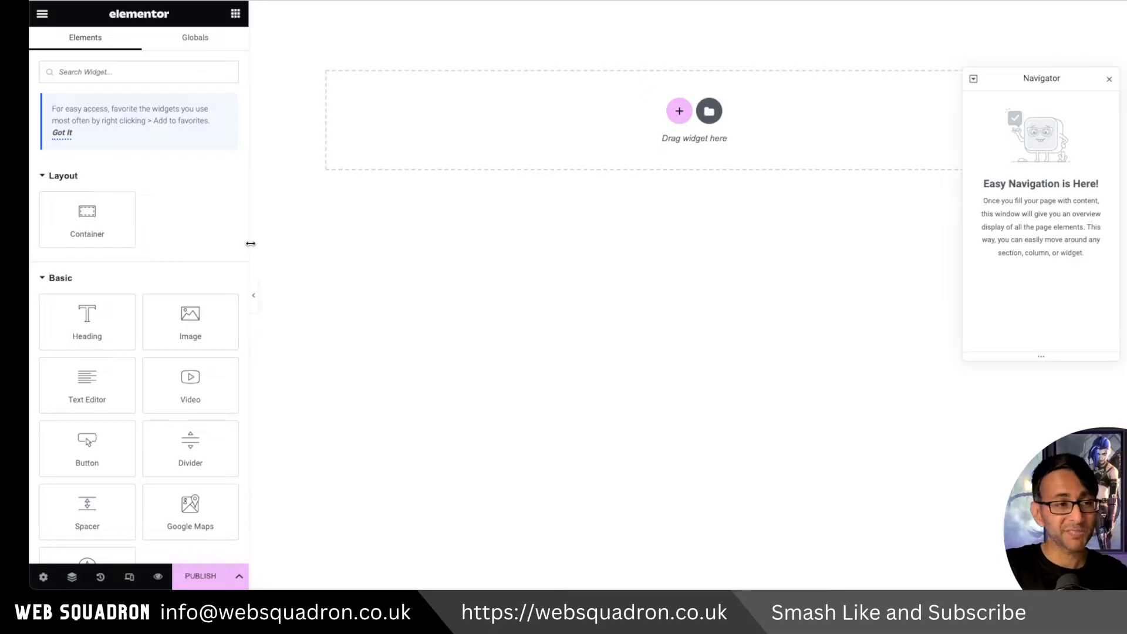
pyautogui.moveTo(310, 283)
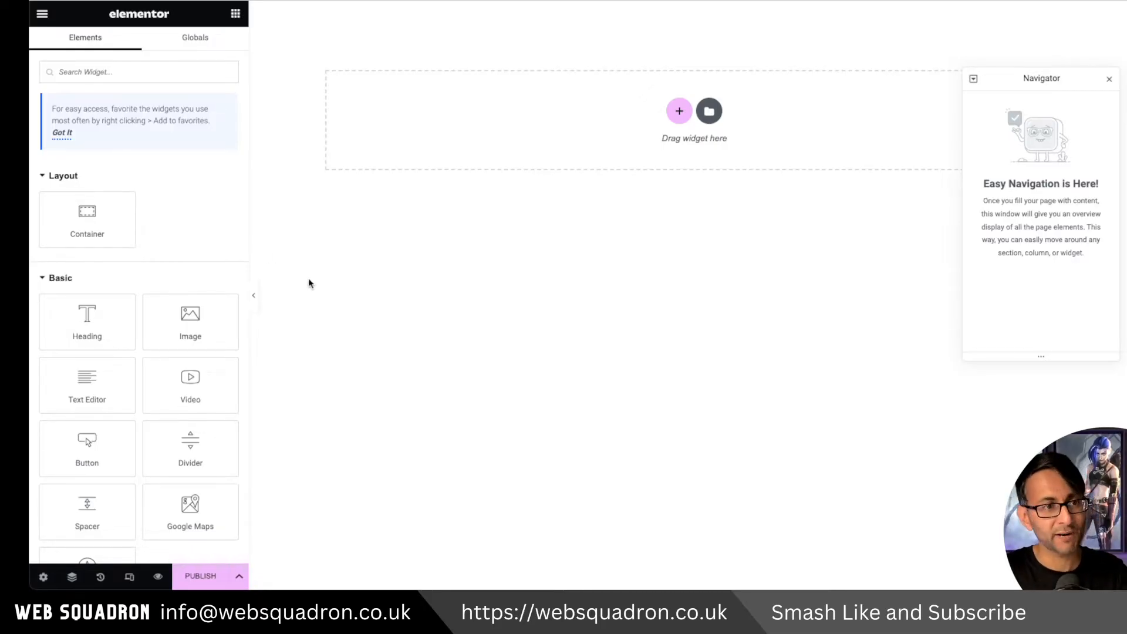
pyautogui.moveTo(662, 192)
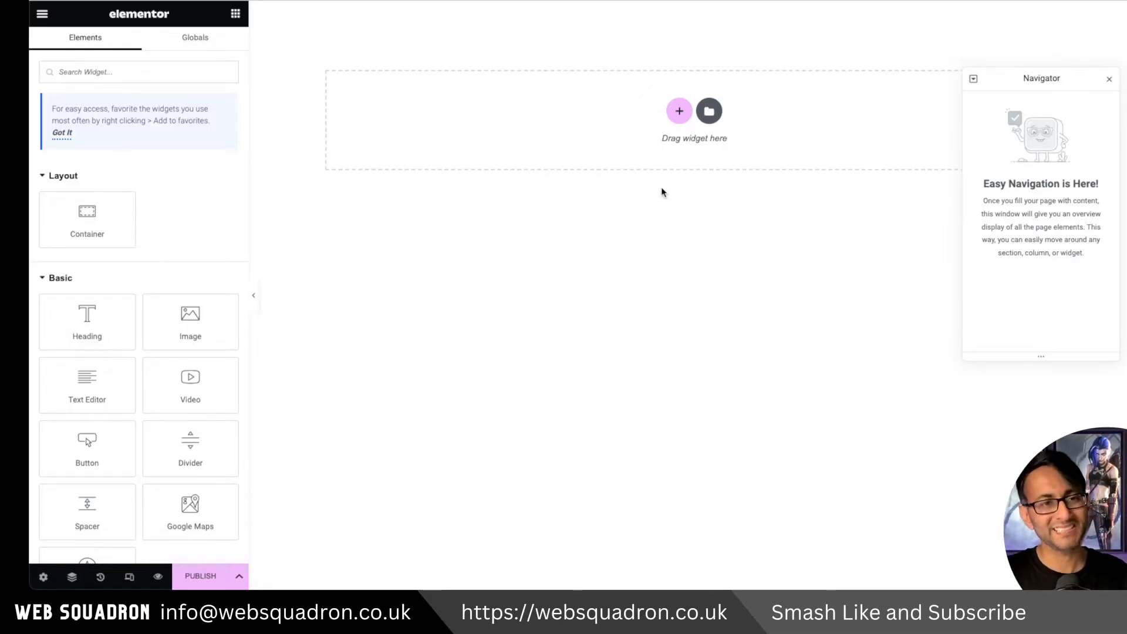
pyautogui.click(678, 111)
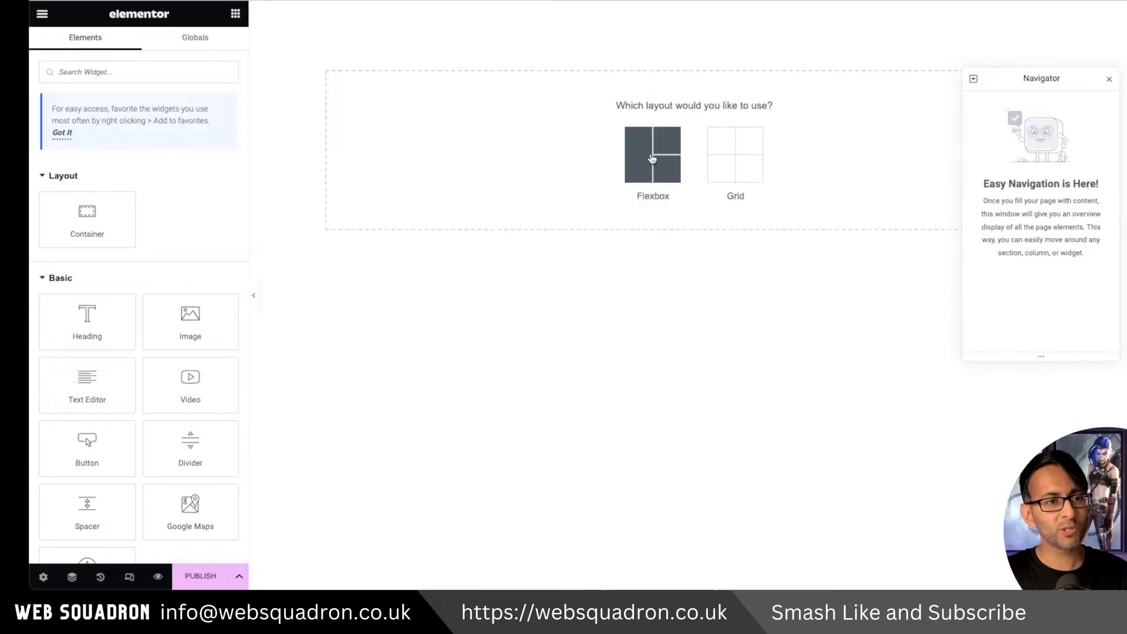
pyautogui.click(652, 153)
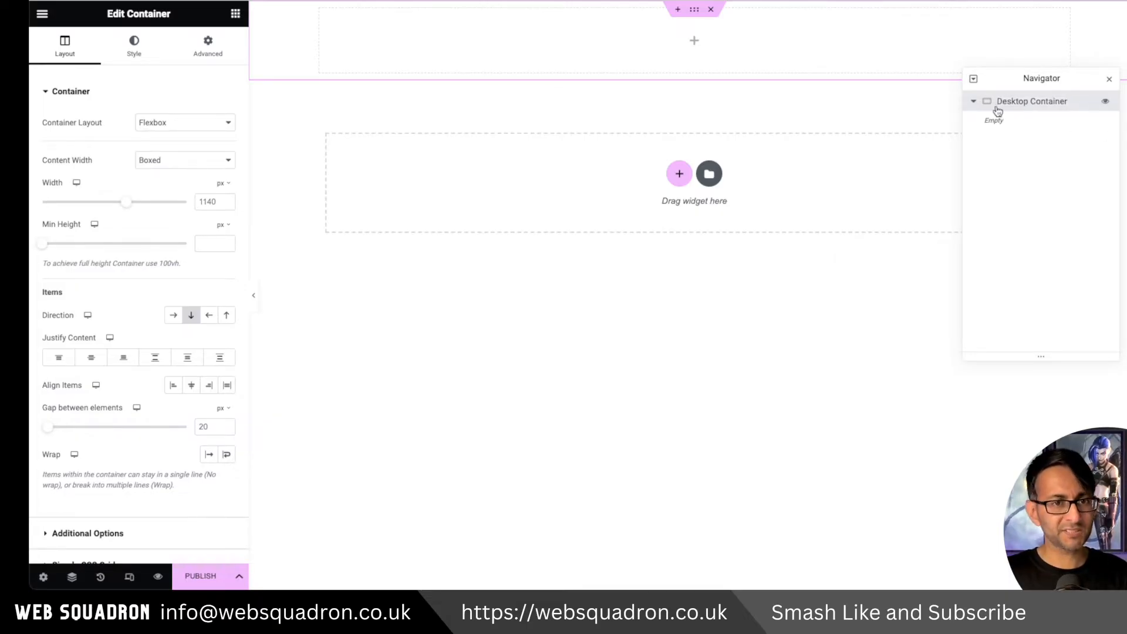
# Try Full Width and Boxed content widths, then drag Desktop Container's width to 200 px
pyautogui.click(183, 159)
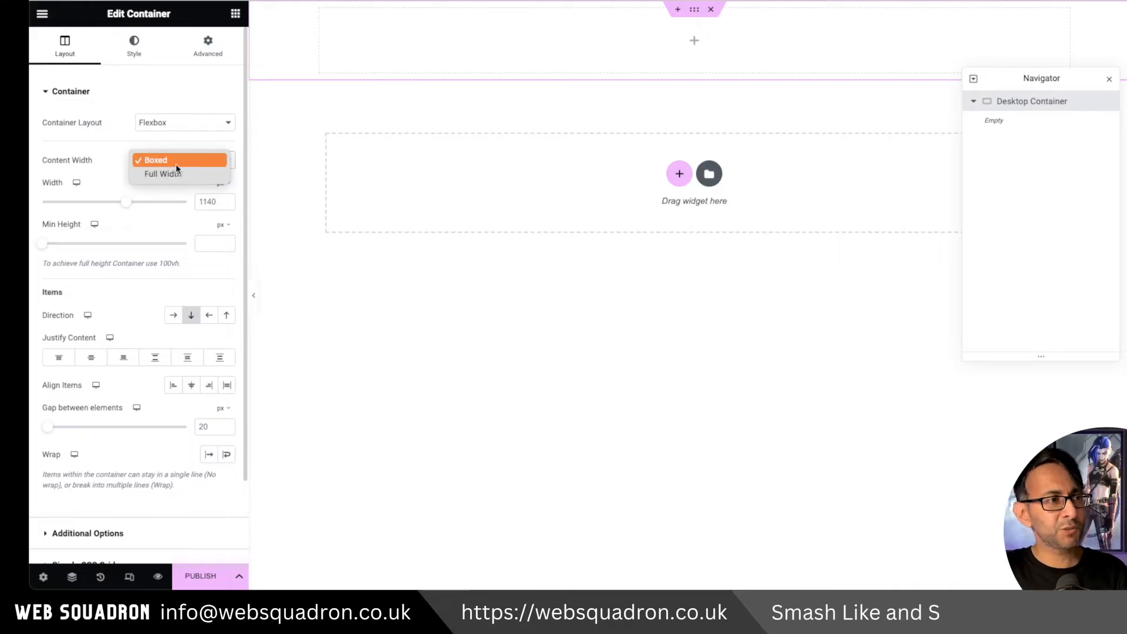
pyautogui.click(163, 173)
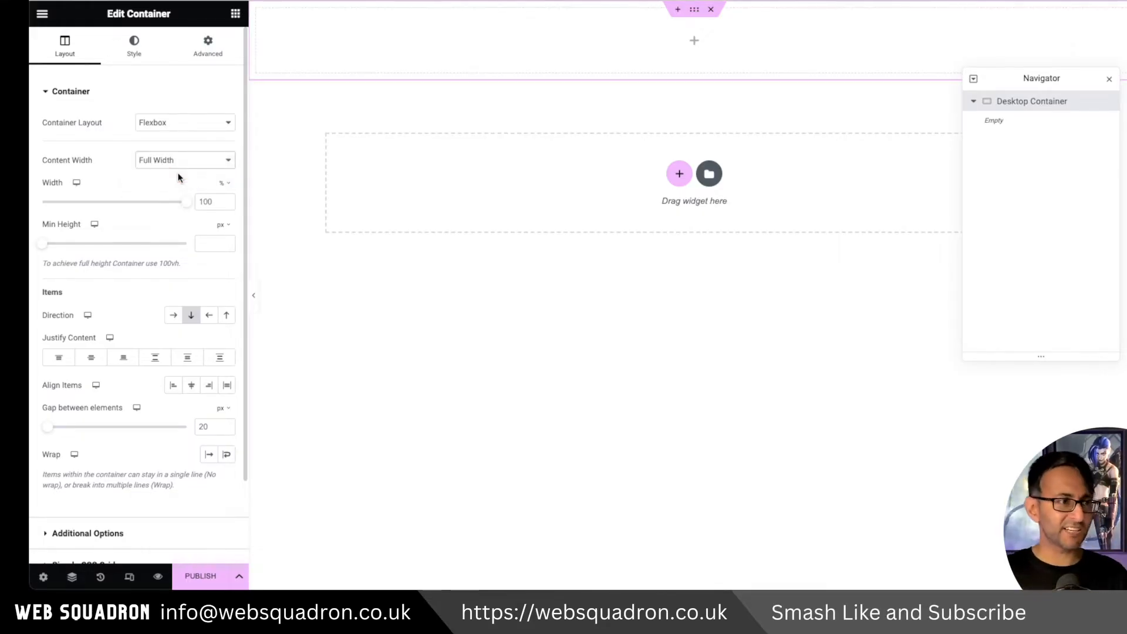
pyautogui.click(184, 160)
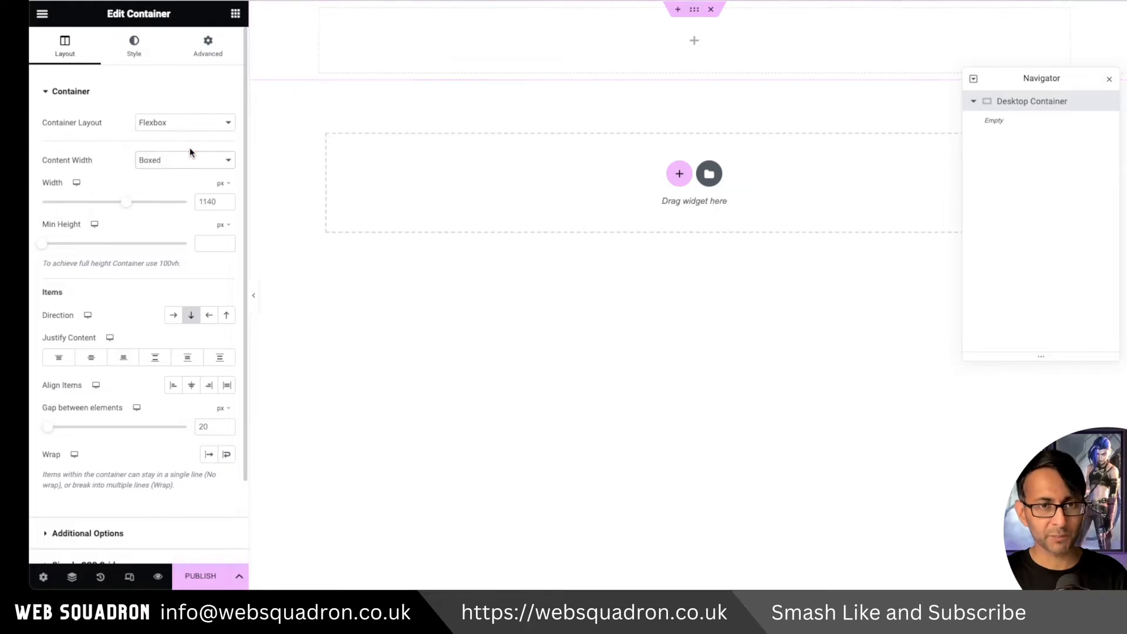
pyautogui.click(134, 45)
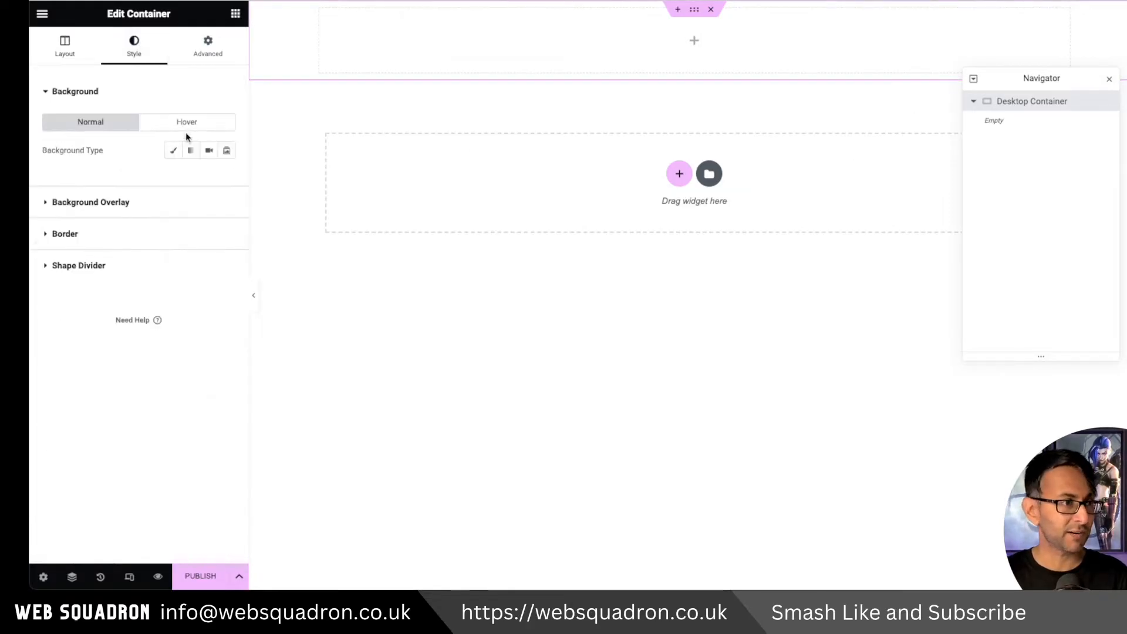
pyautogui.click(64, 45)
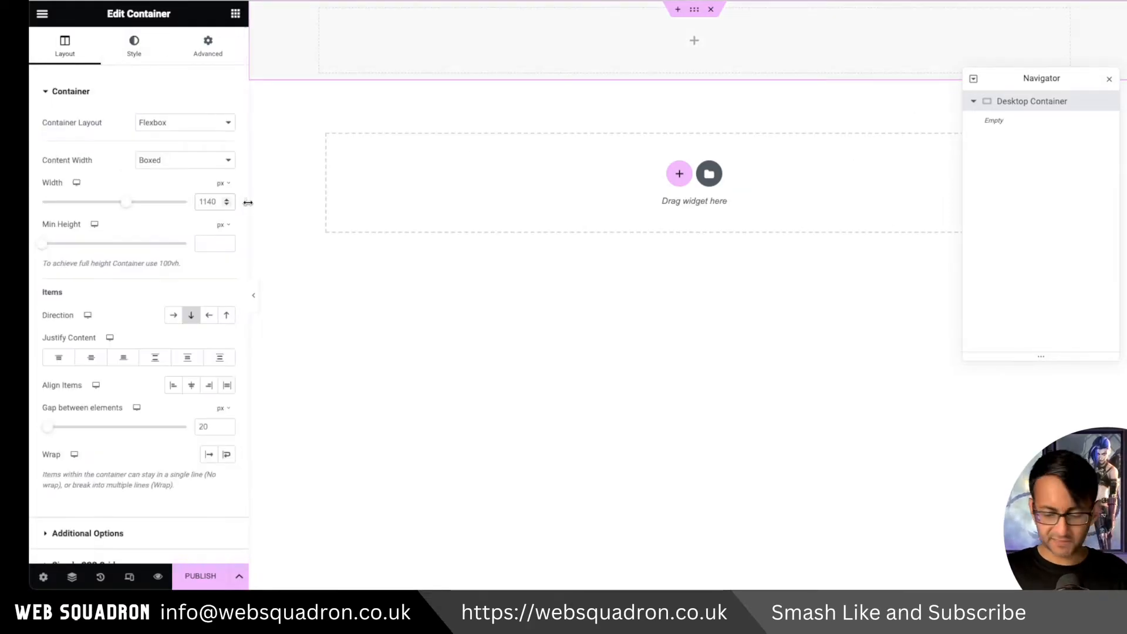
pyautogui.moveTo(128, 202); pyautogui.dragTo(42, 202)
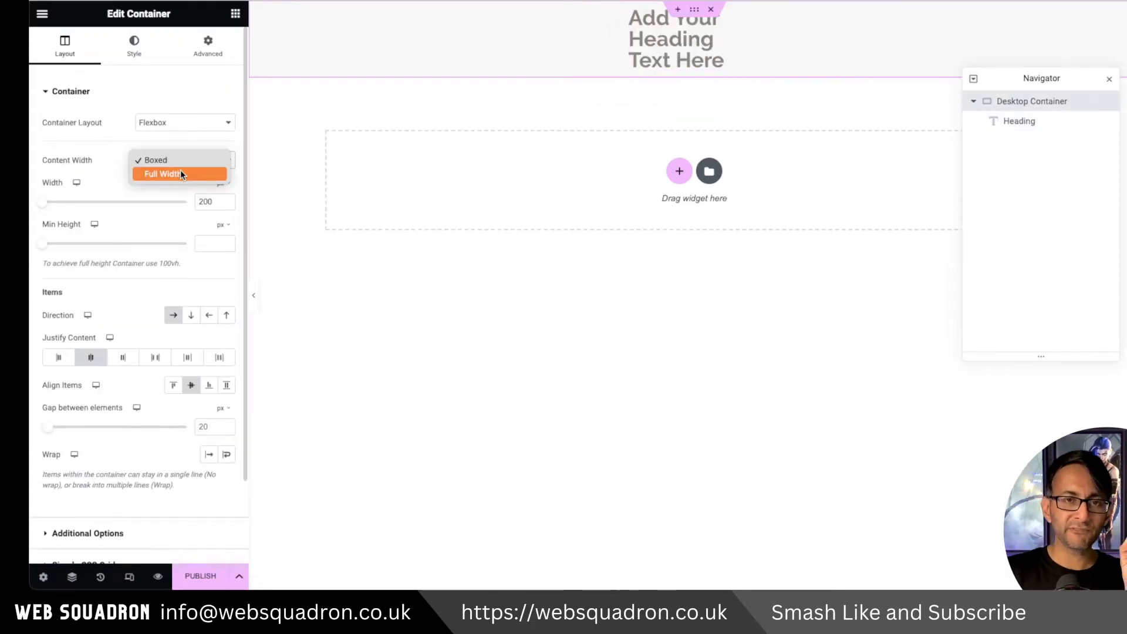
# Set Desktop Container to Full Width with a 200 px width
pyautogui.click(162, 173)
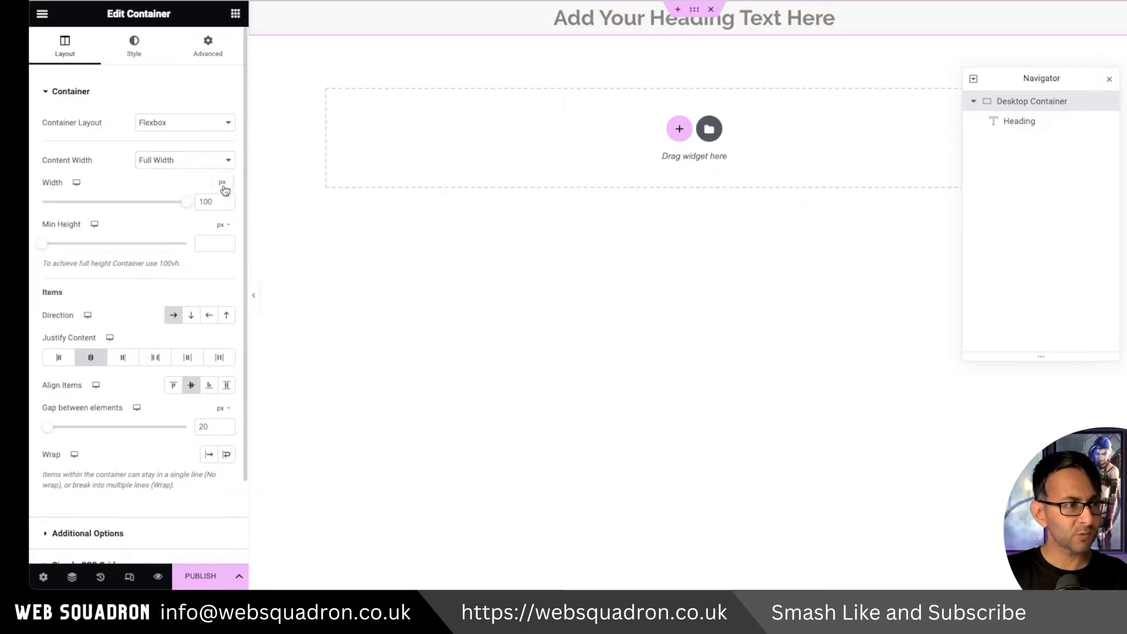
pyautogui.click(207, 201)
pyautogui.write('200')
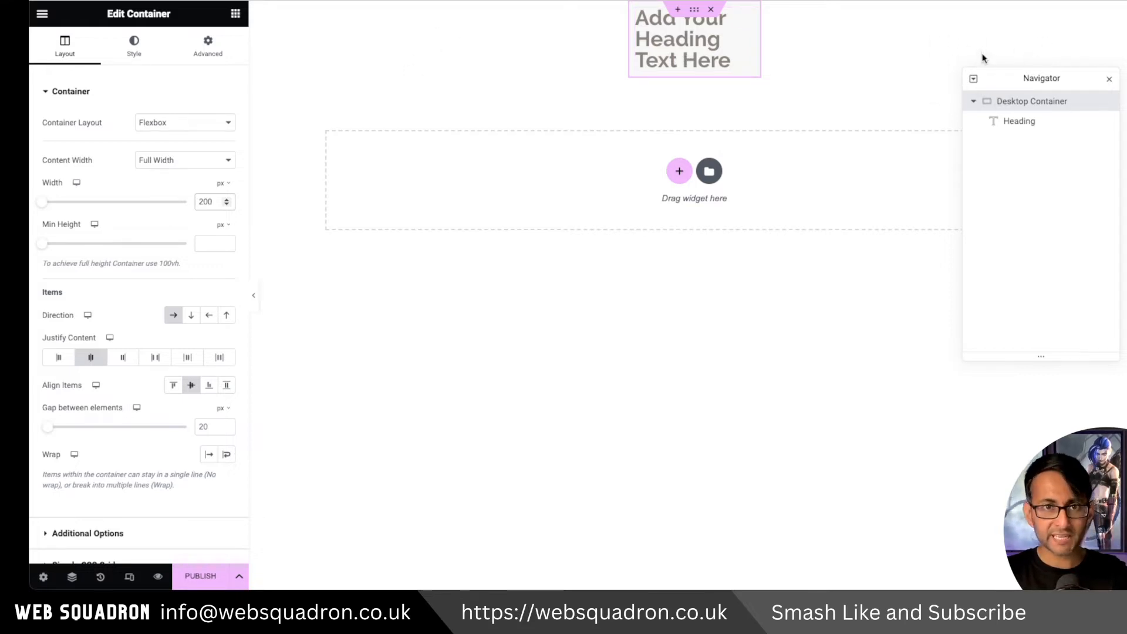
pyautogui.click(208, 46)
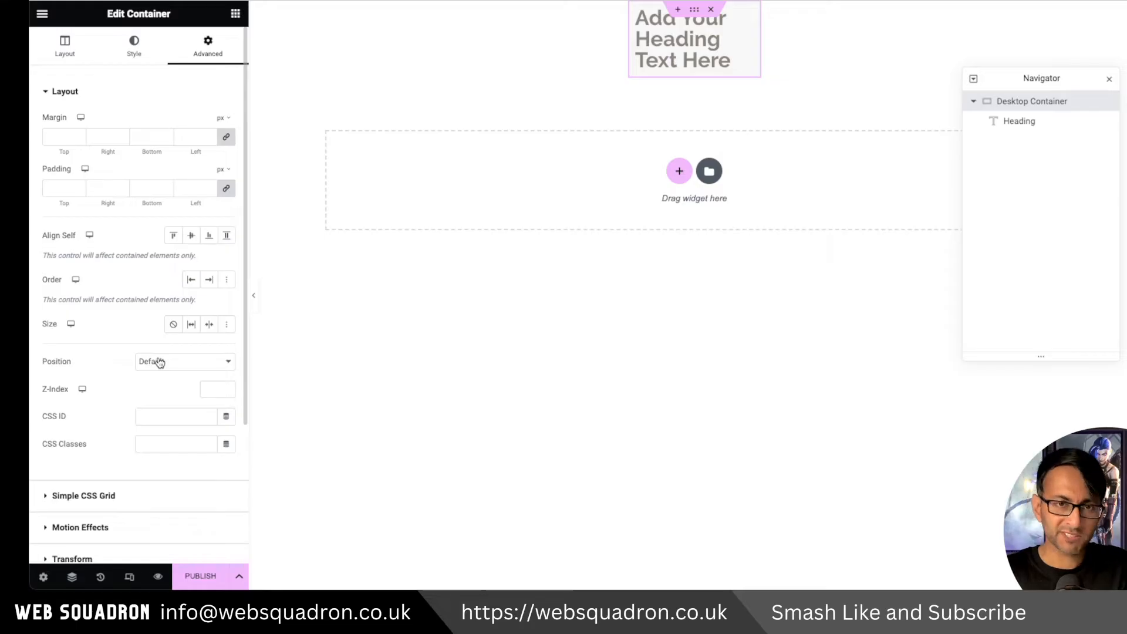
# Pin Desktop Container with Fixed position at left, stacking items in a column from the top
pyautogui.click(183, 361)
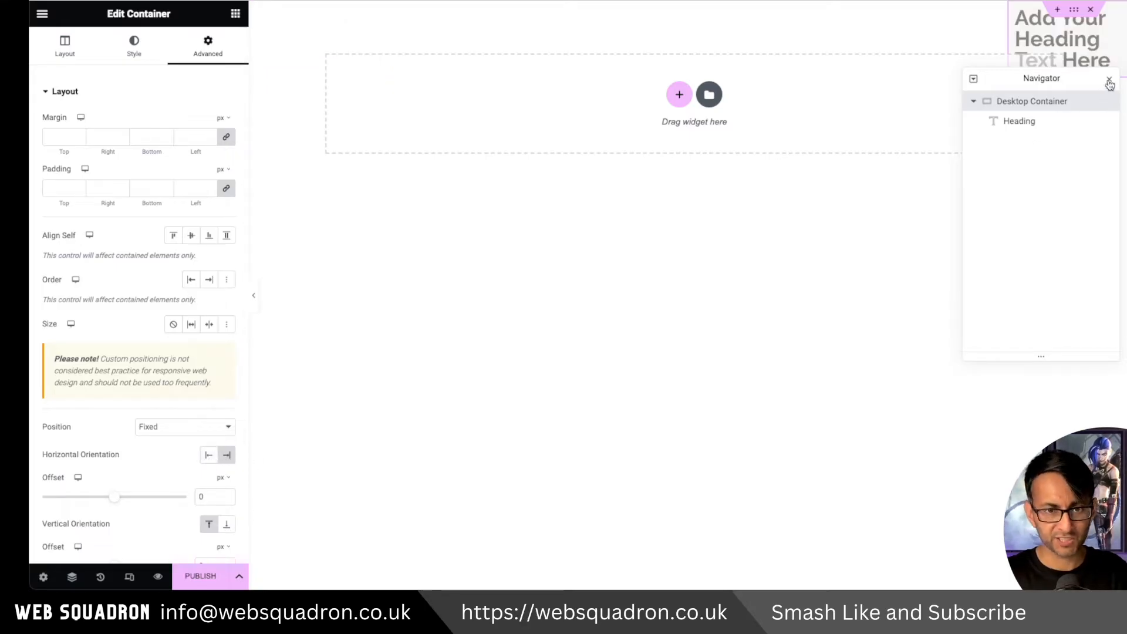
pyautogui.click(1108, 78)
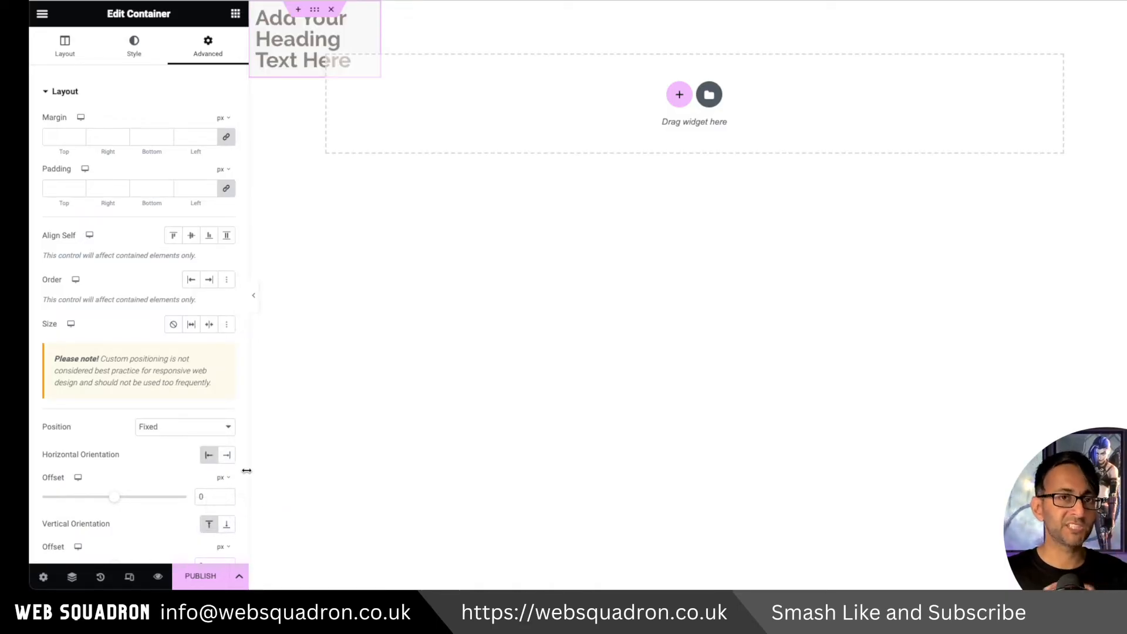
pyautogui.click(64, 46)
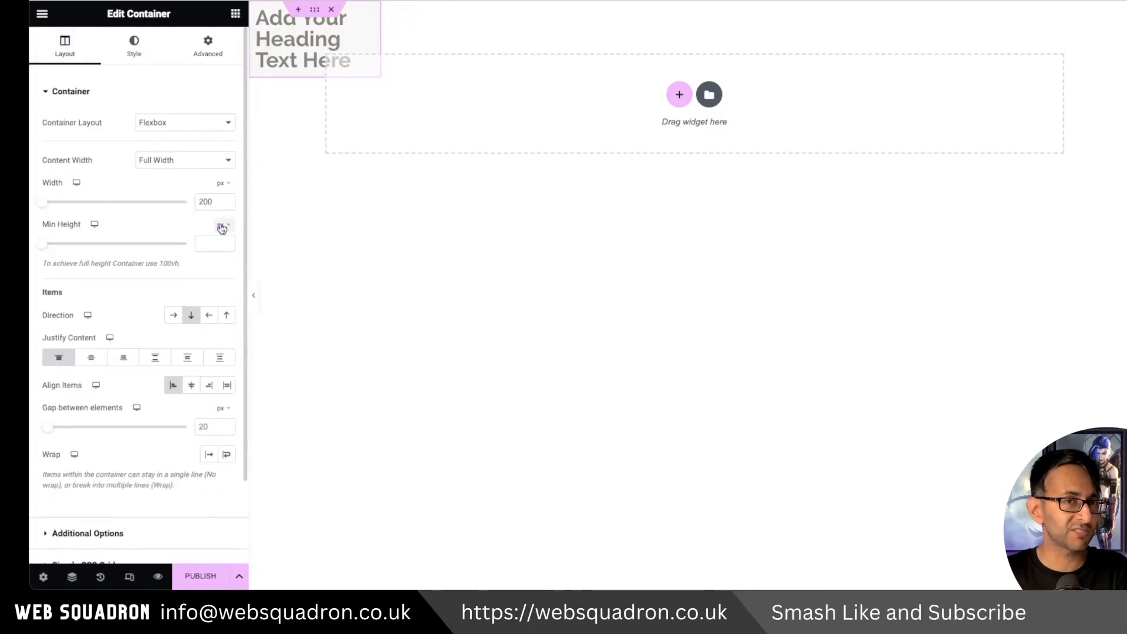
# Set Desktop Container's Min Height to 100 vh and preview the full-height sidebar
pyautogui.click(221, 228)
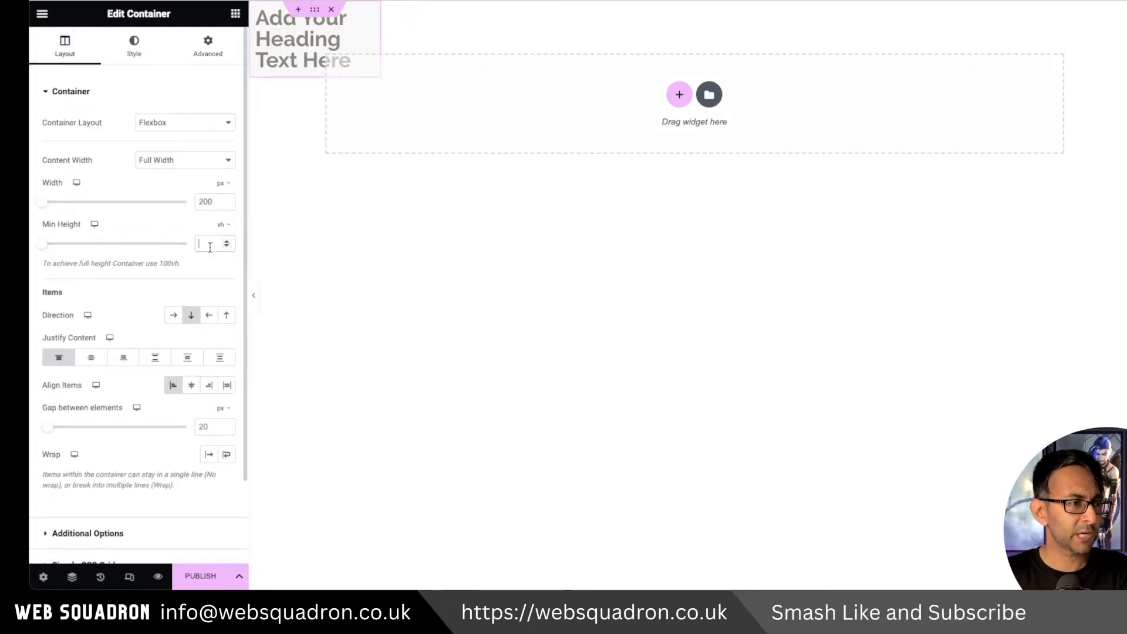
pyautogui.write('100')
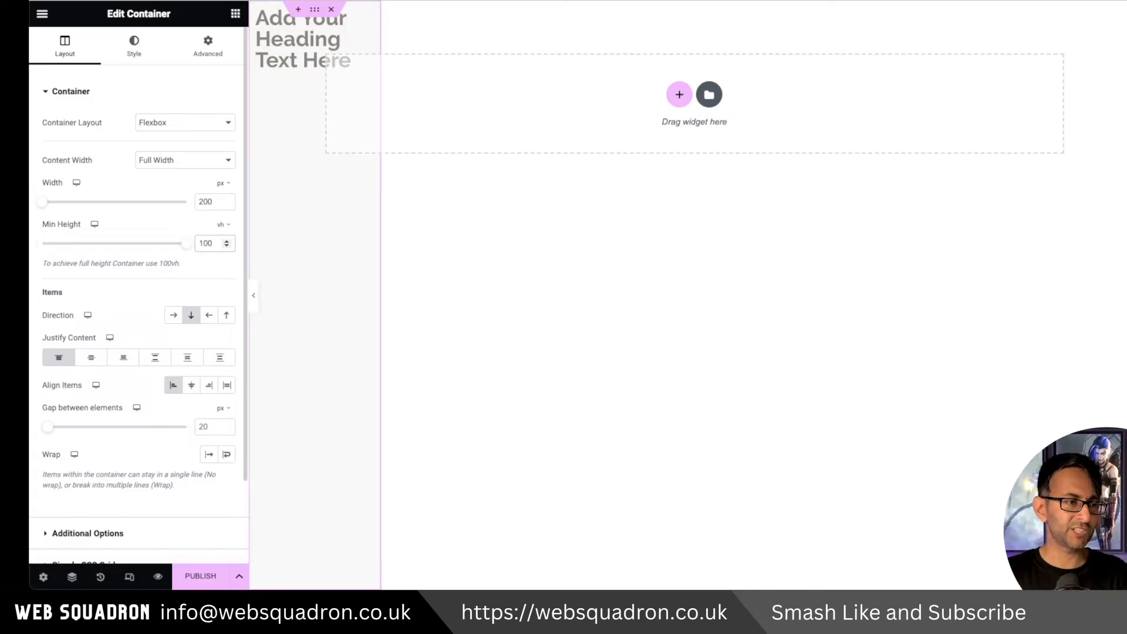
pyautogui.click(253, 295)
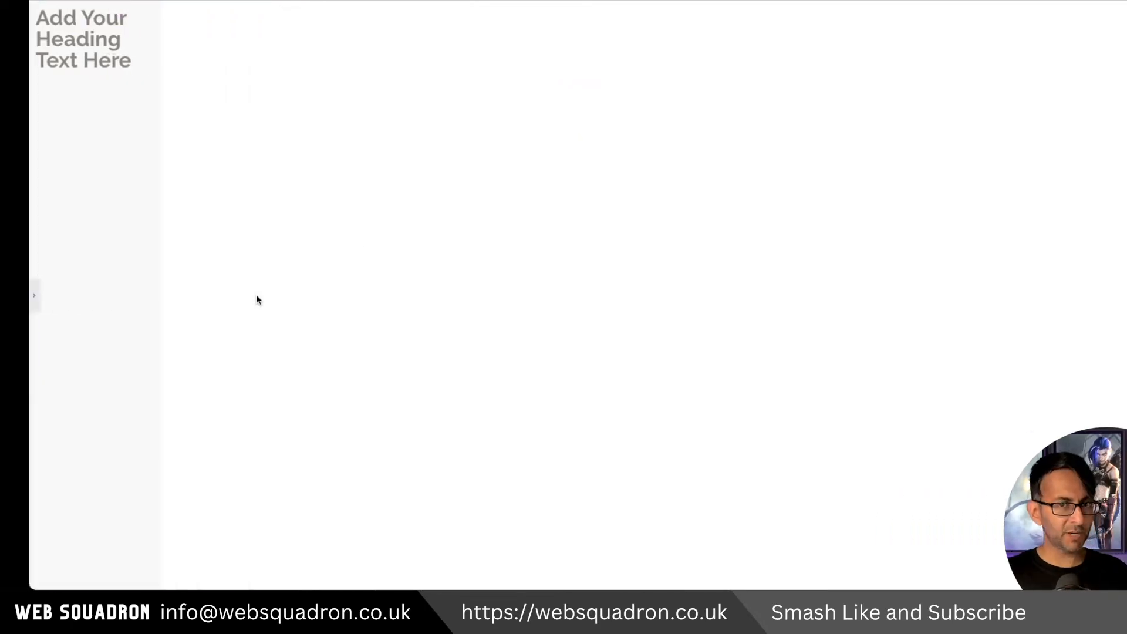
pyautogui.moveTo(170, 260)
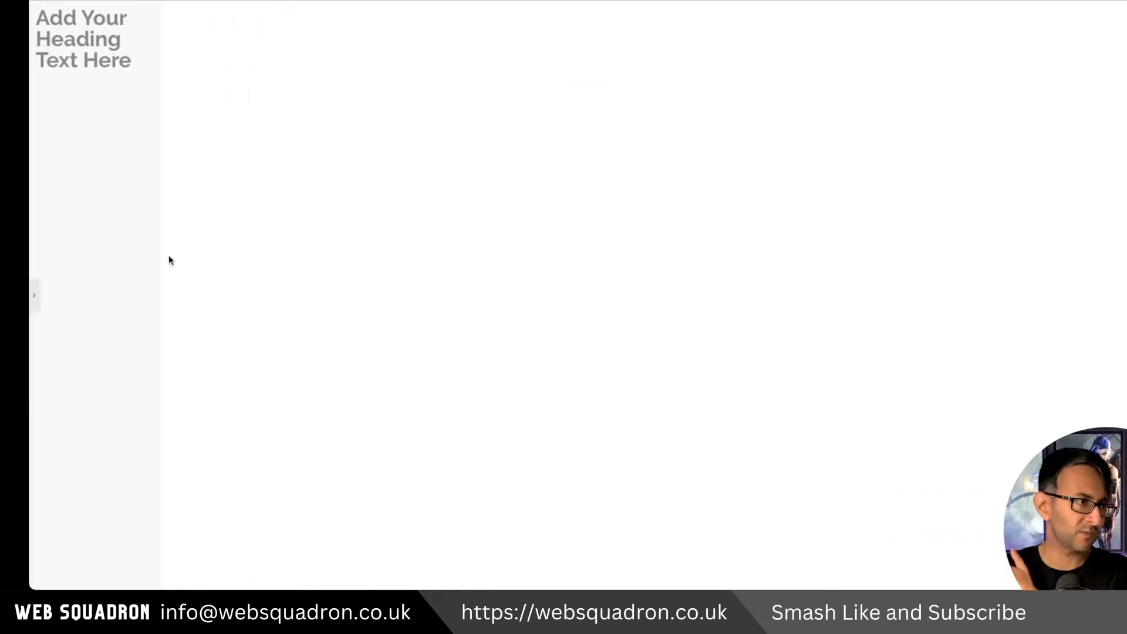
pyautogui.moveTo(34, 295)
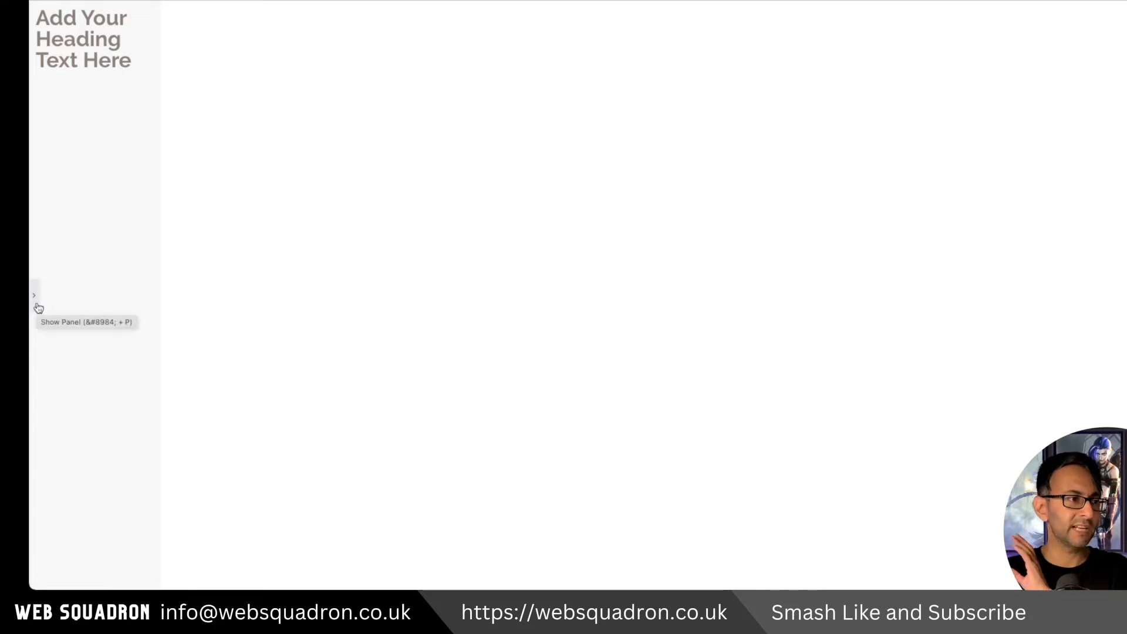
pyautogui.click(34, 294)
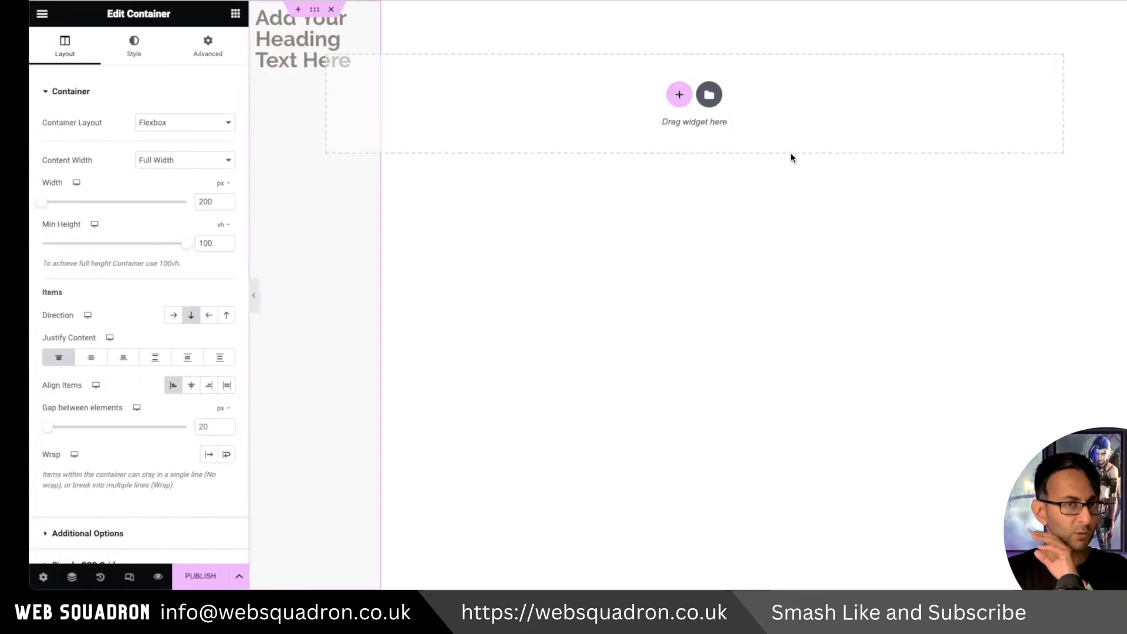
pyautogui.moveTo(652, 309)
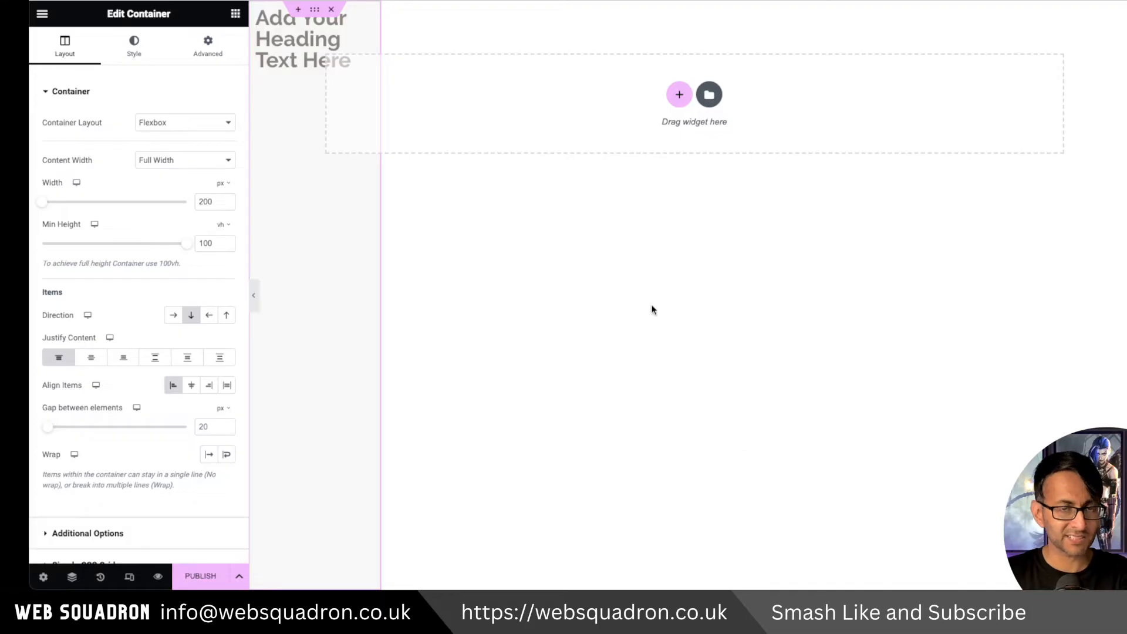
pyautogui.moveTo(213, 221)
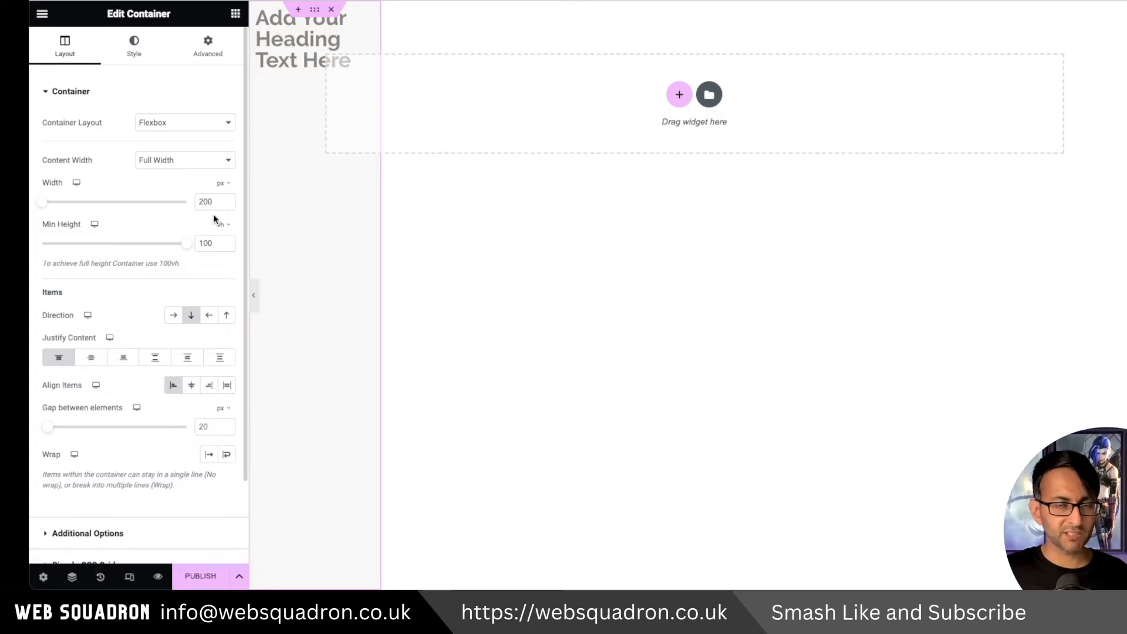
pyautogui.moveTo(593, 141)
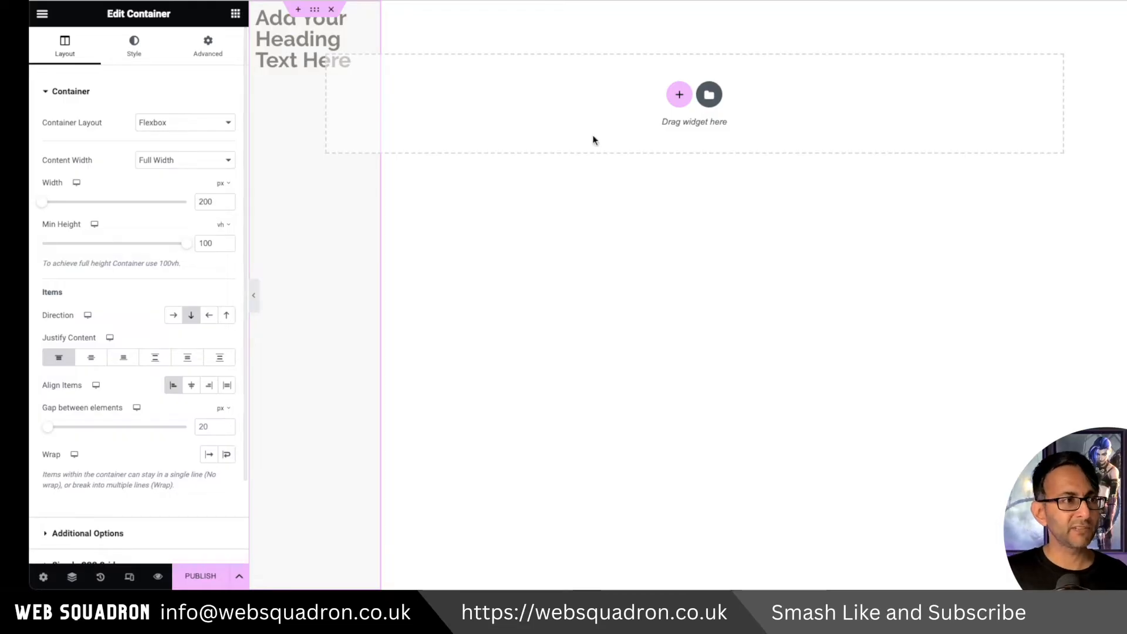
# Review Desktop Container's Advanced settings, confirming Fixed position with zero horizontal offset
pyautogui.click(208, 45)
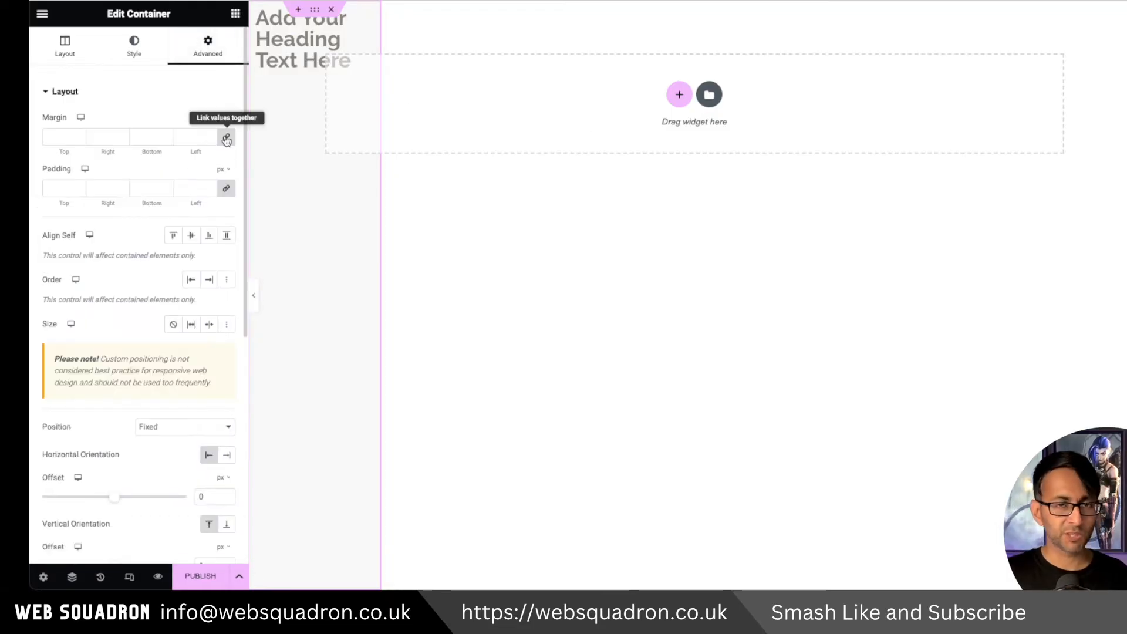
pyautogui.click(64, 46)
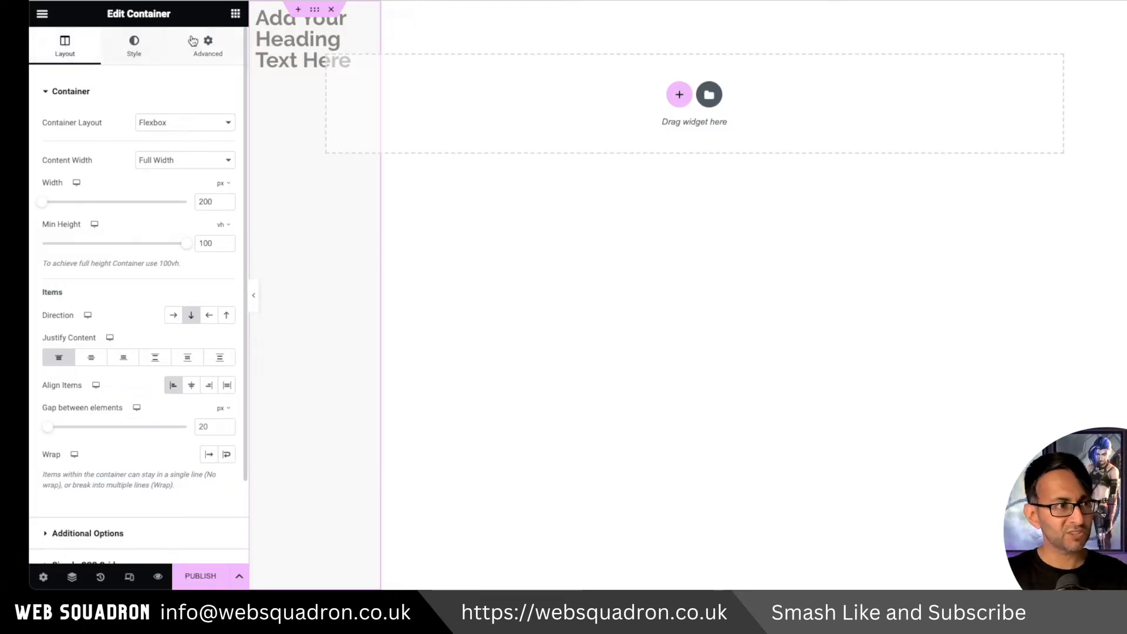
pyautogui.click(208, 44)
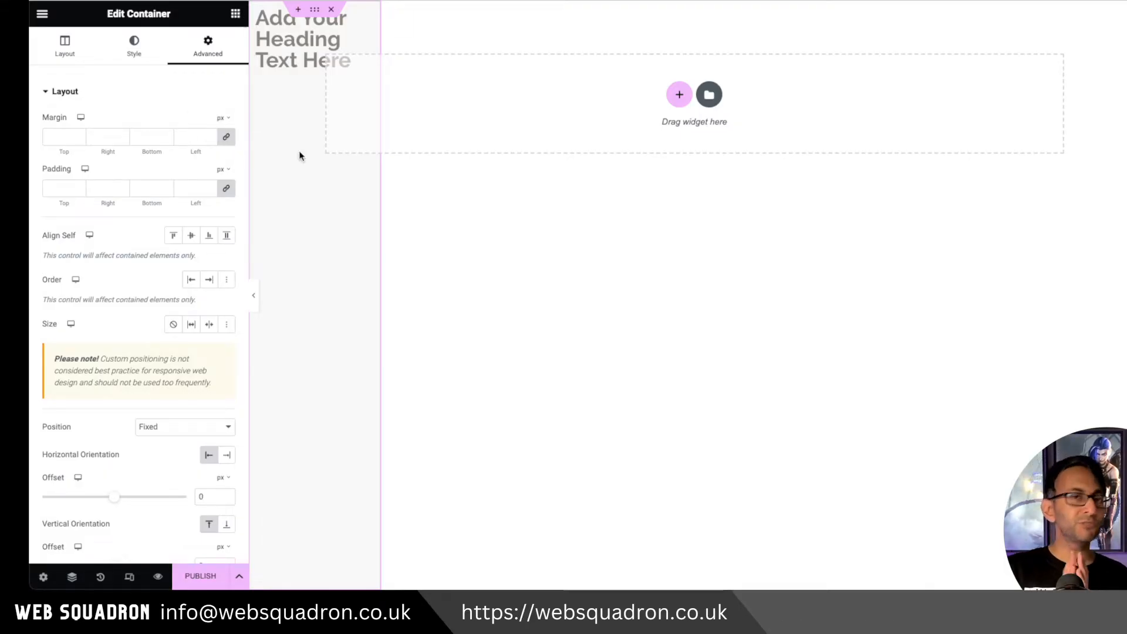
pyautogui.moveTo(661, 166)
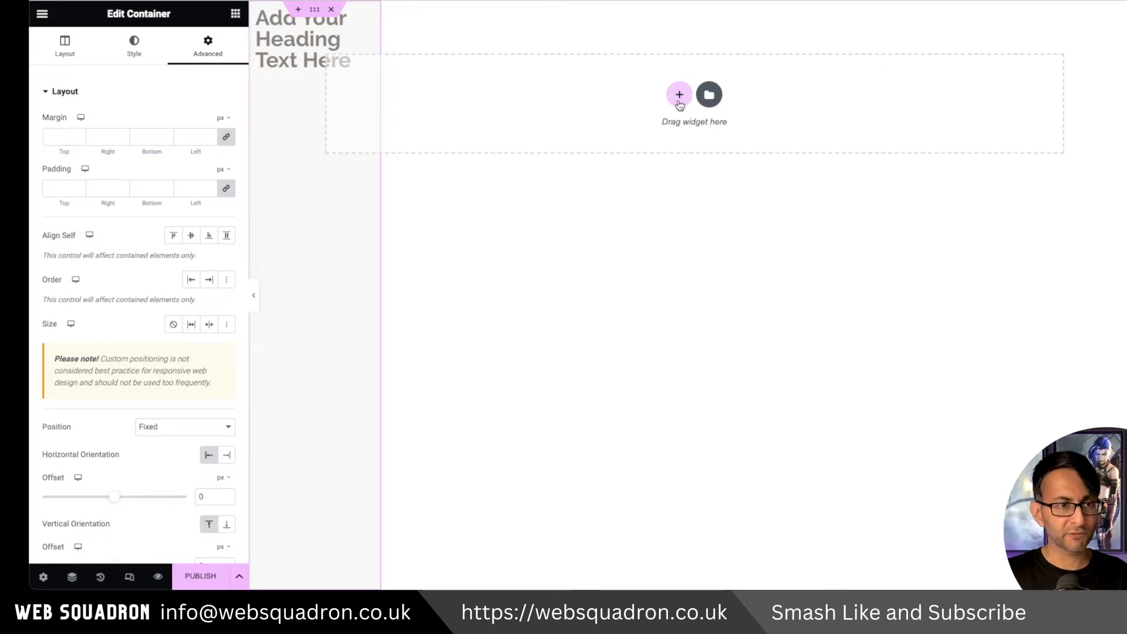
# Add an image container and set its left padding to 260 px
pyautogui.click(678, 94)
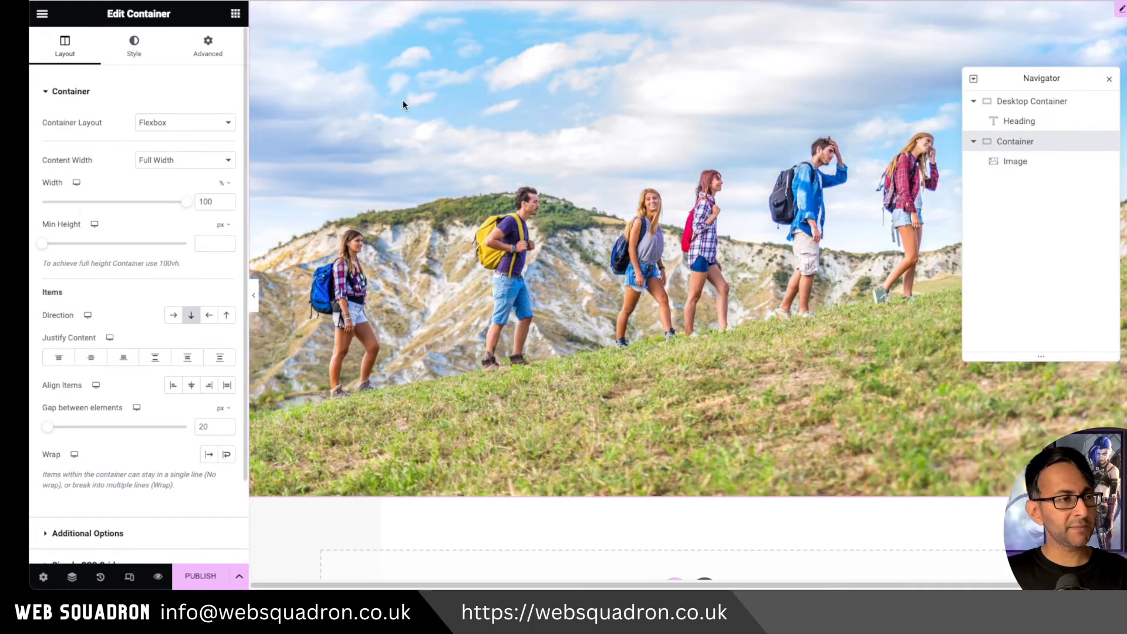
pyautogui.click(207, 45)
pyautogui.write('200')
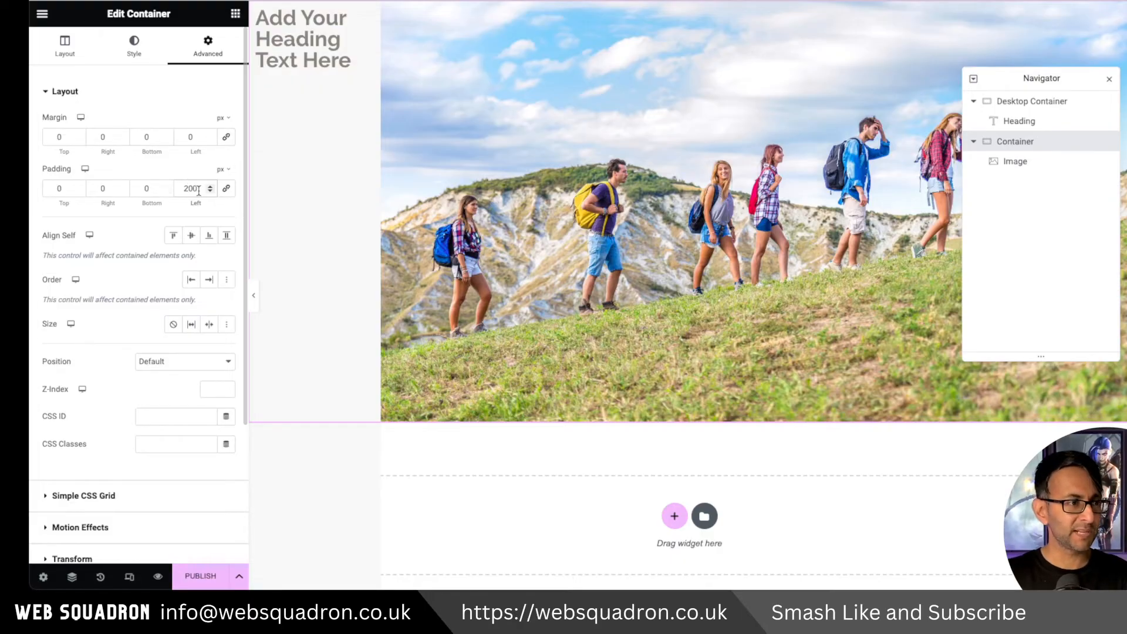
pyautogui.write('260')
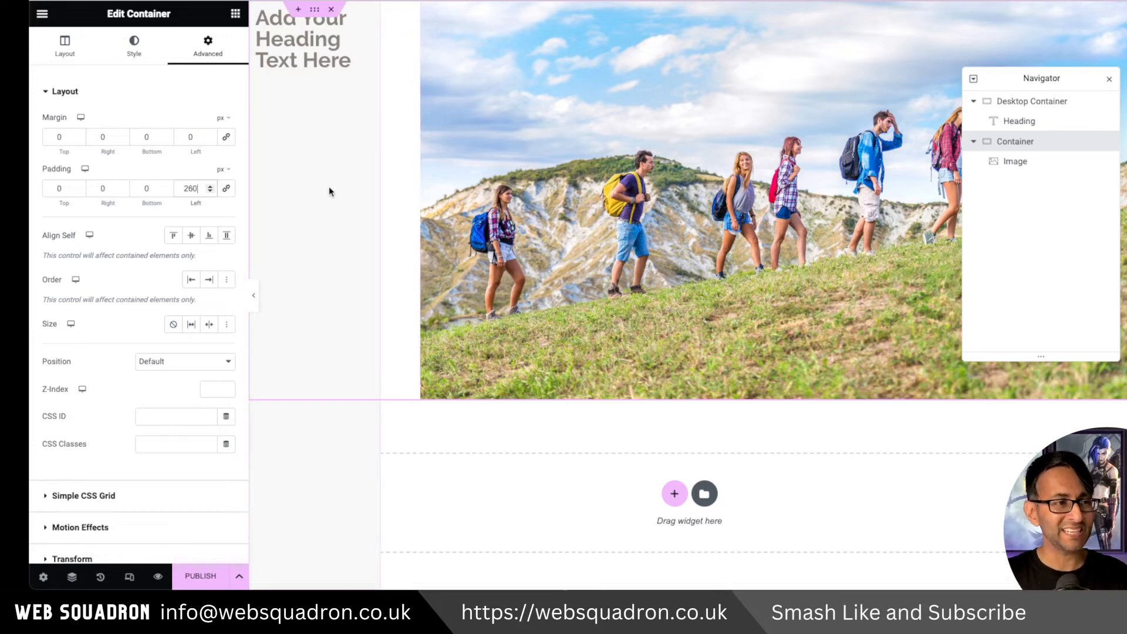
pyautogui.moveTo(323, 115)
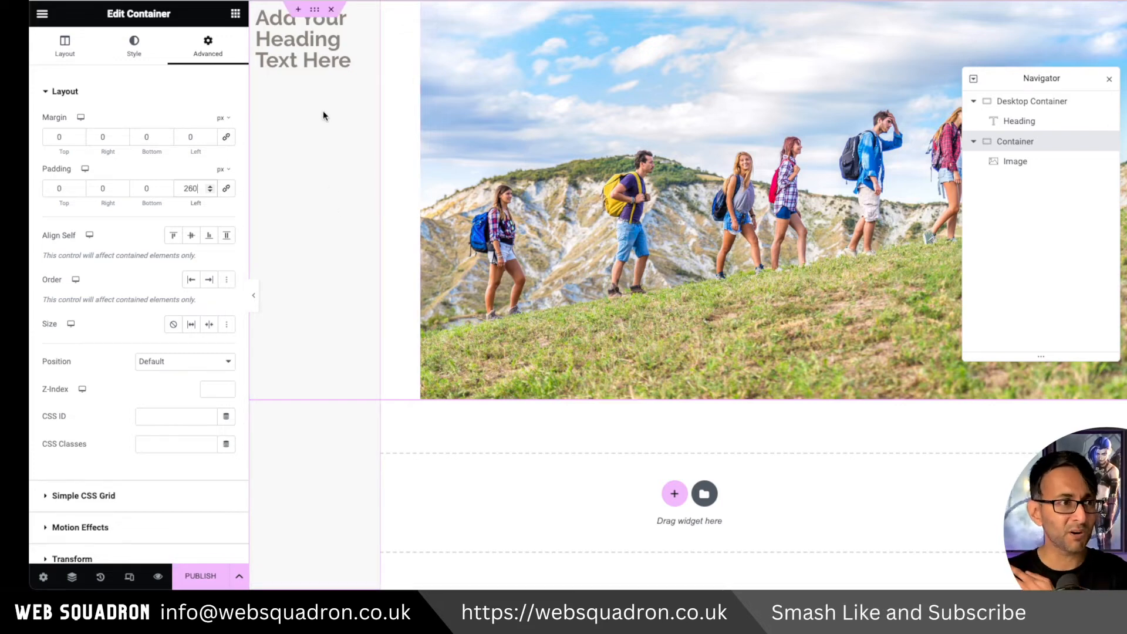
# Add a Sidebar heading, vertical menu with dropdown Breakpoint None, and social icons
pyautogui.click(64, 45)
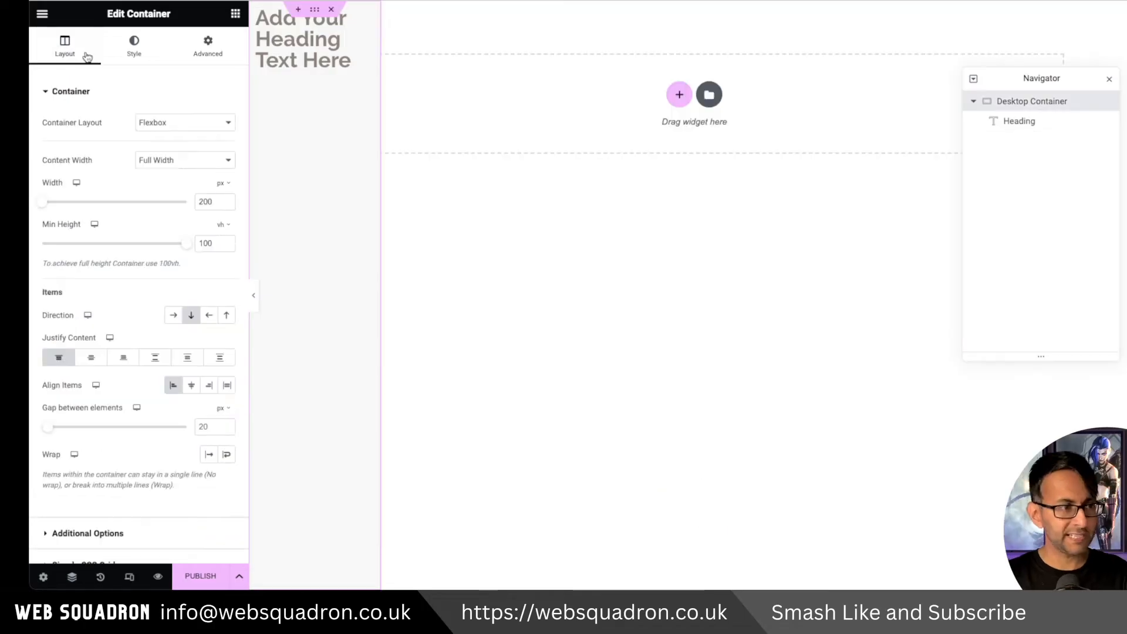
pyautogui.click(90, 357)
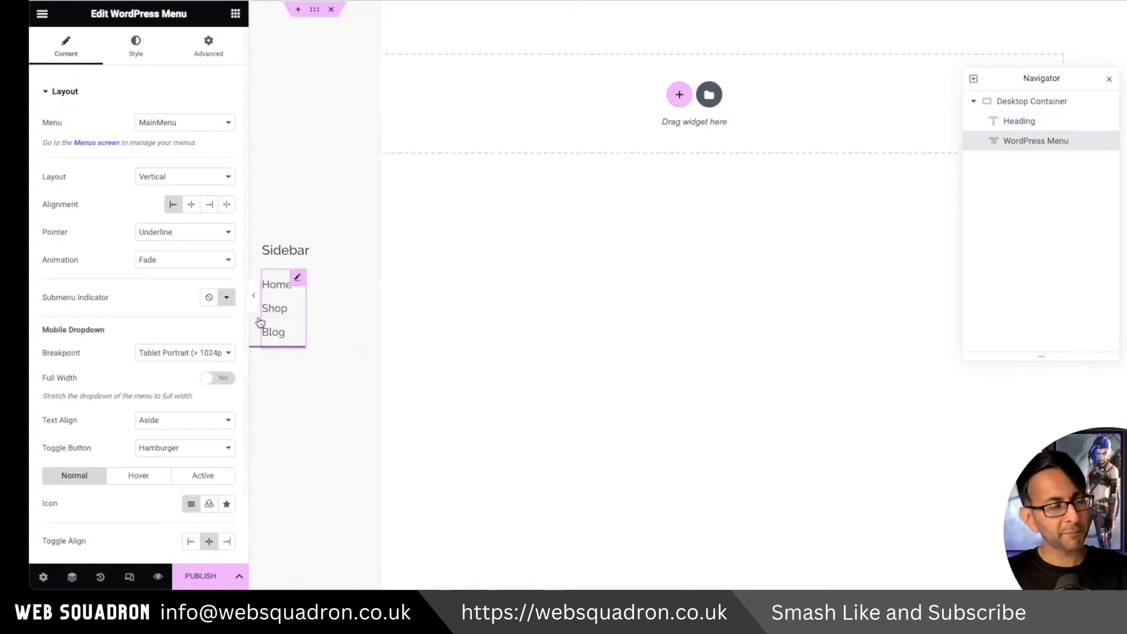
pyautogui.click(184, 352)
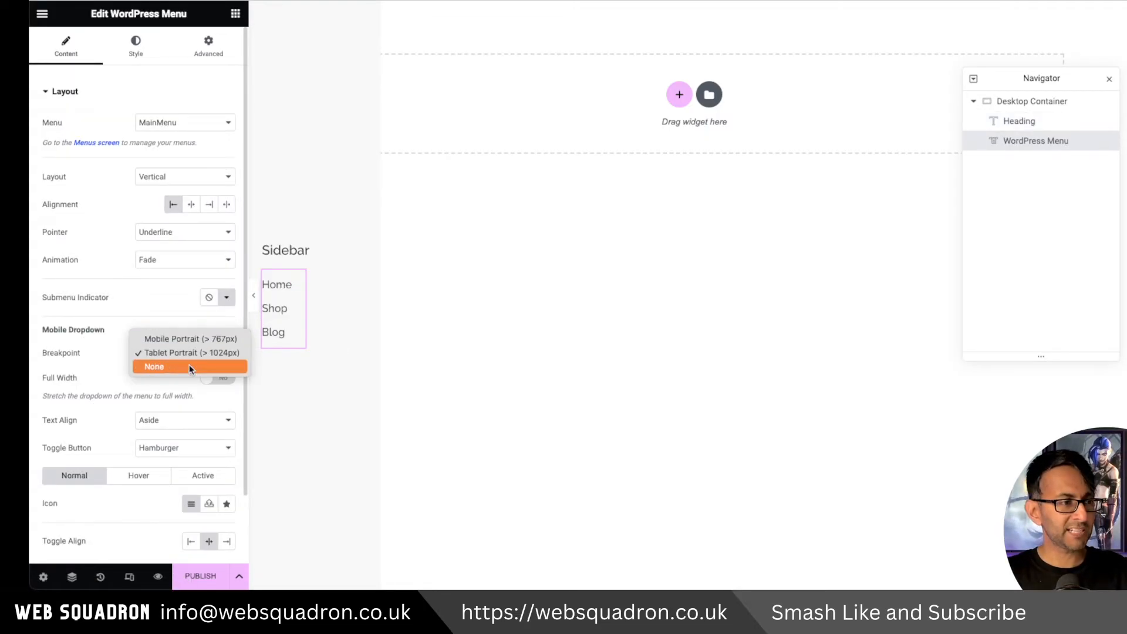
pyautogui.click(153, 366)
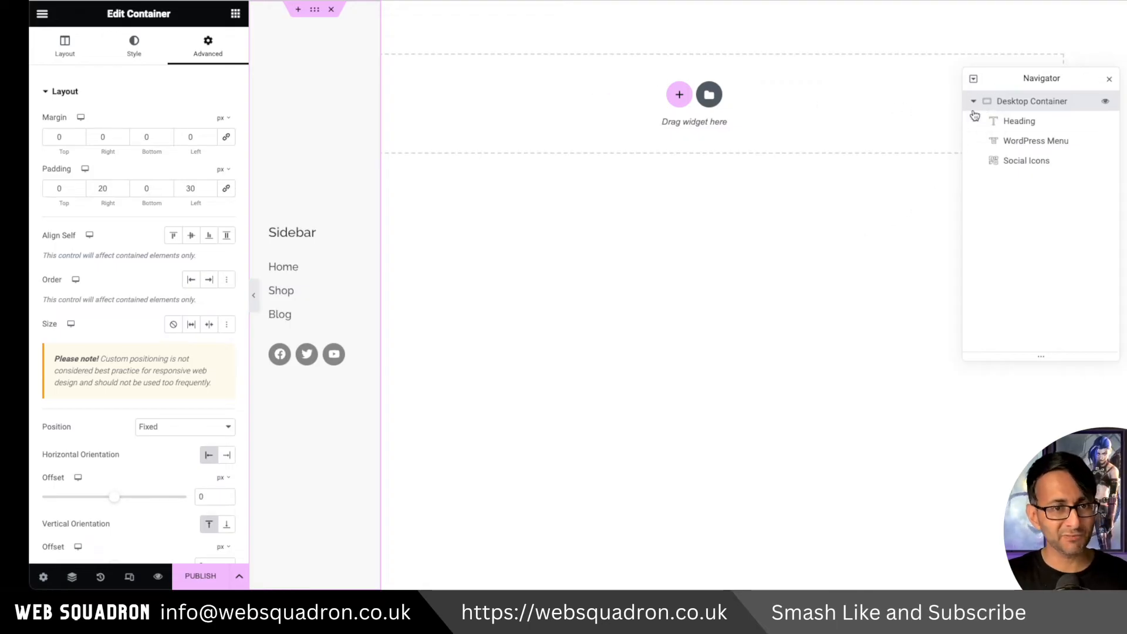
# Collapse Desktop Container in Navigator and turn on Hide On Mobile Portrait
pyautogui.click(973, 101)
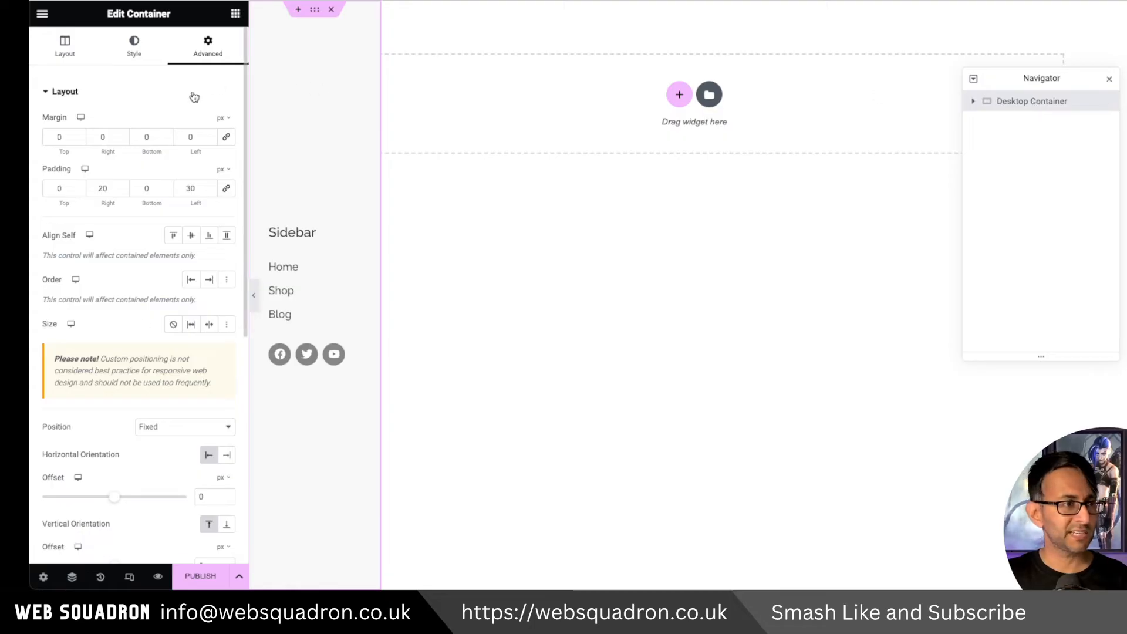
pyautogui.scroll(-3)
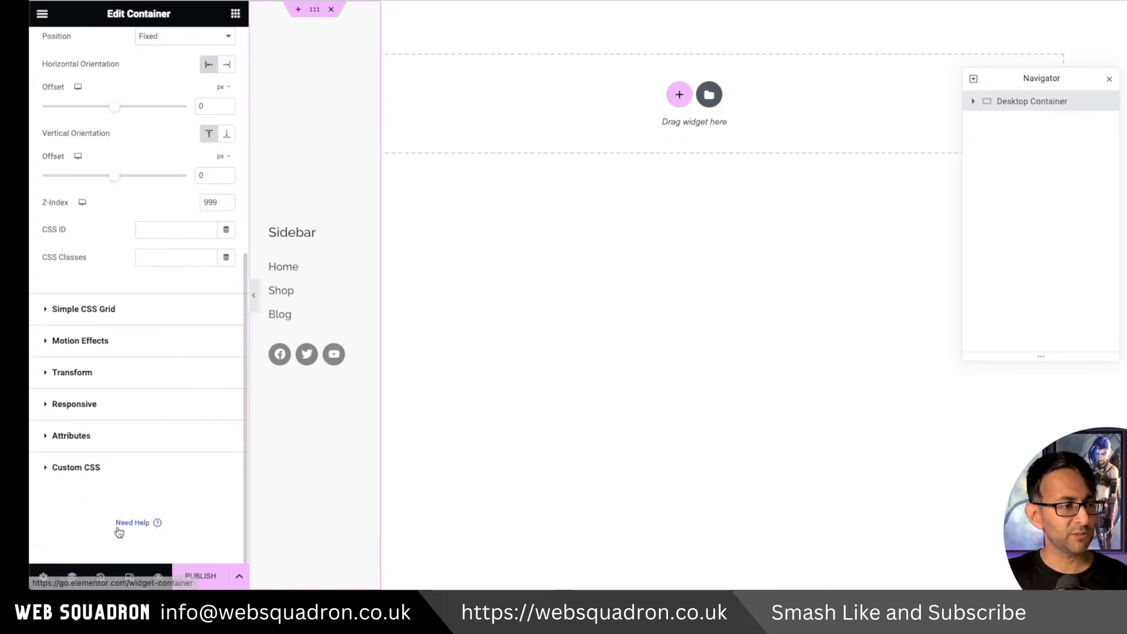
pyautogui.click(74, 404)
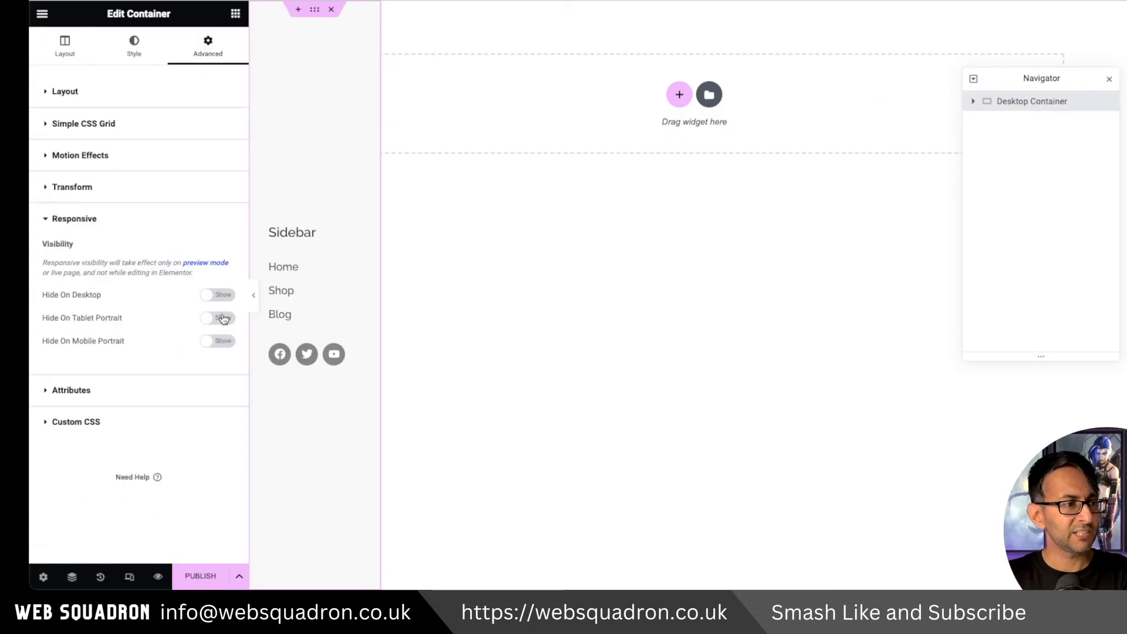
pyautogui.click(217, 340)
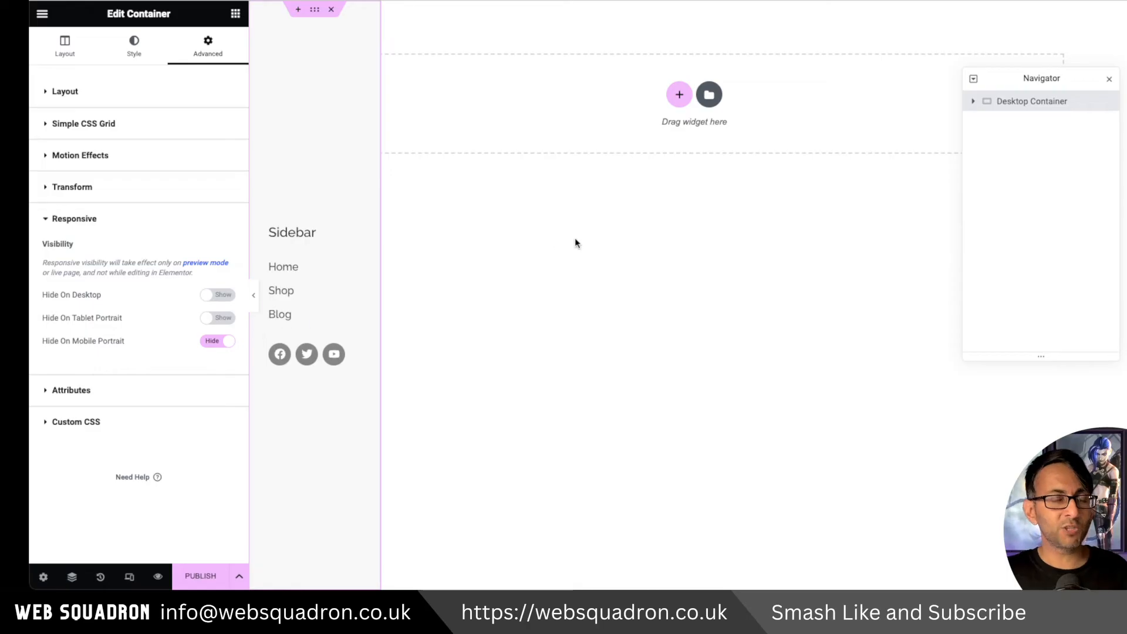
pyautogui.moveTo(938, 132)
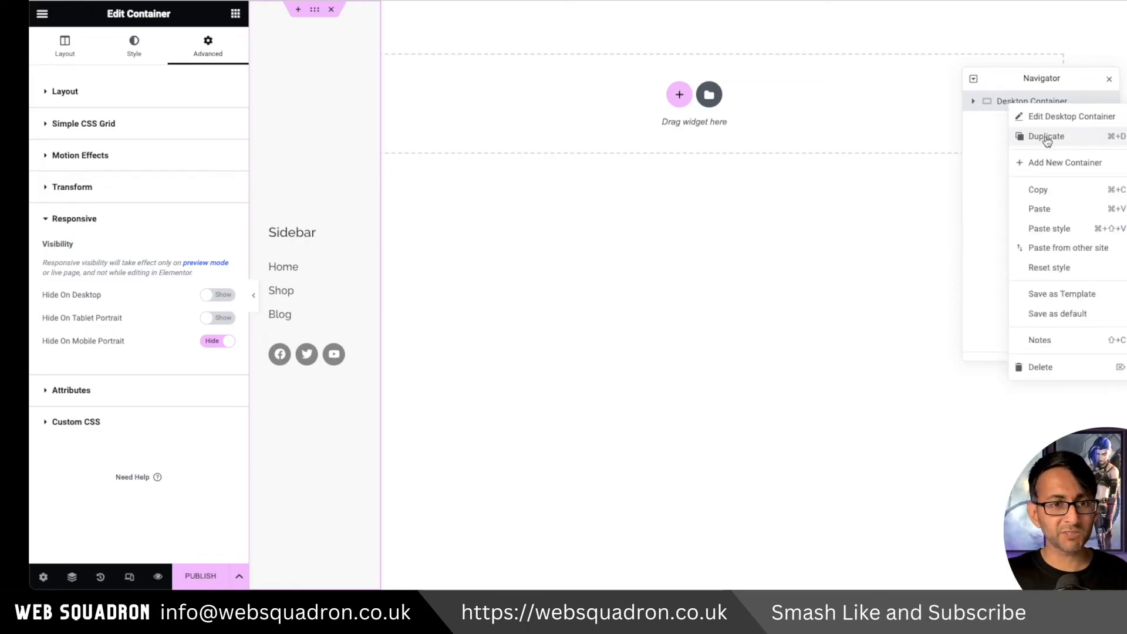
# Duplicate Desktop Container as Mobile and hide the copy on desktop
pyautogui.click(1045, 135)
pyautogui.write('Mobil')
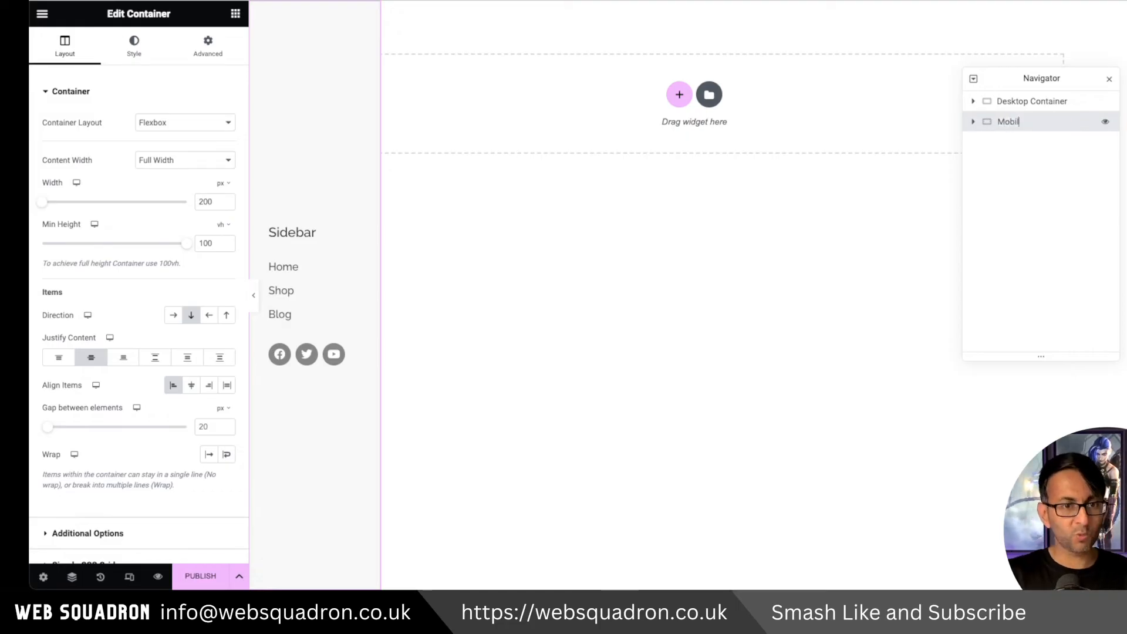
pyautogui.scroll(-3)
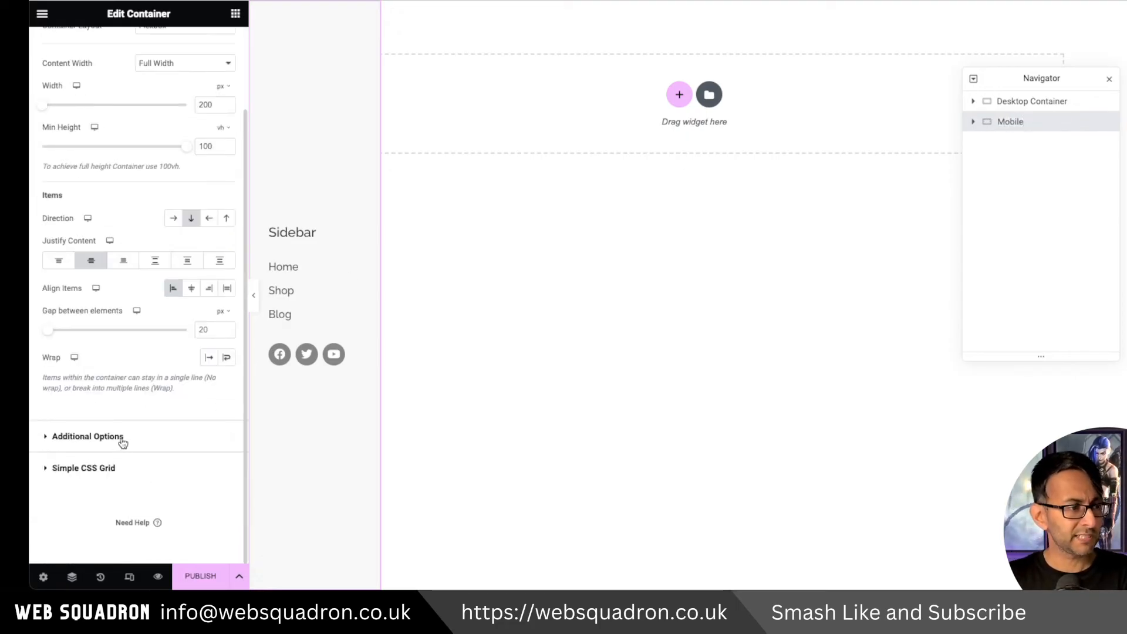
pyautogui.click(207, 47)
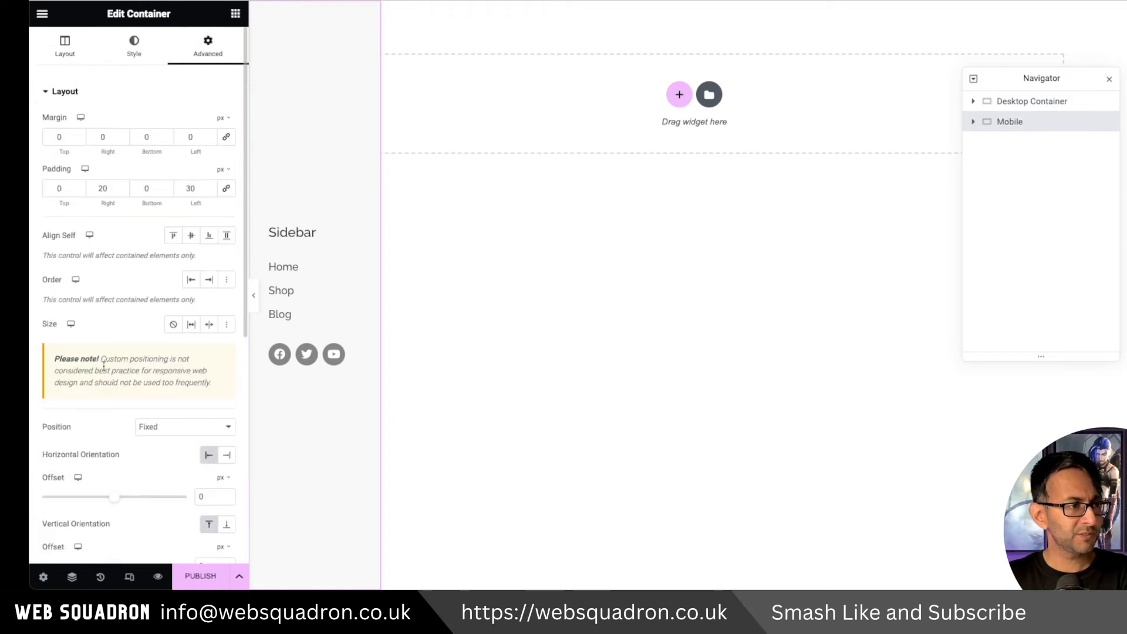
pyautogui.click(64, 91)
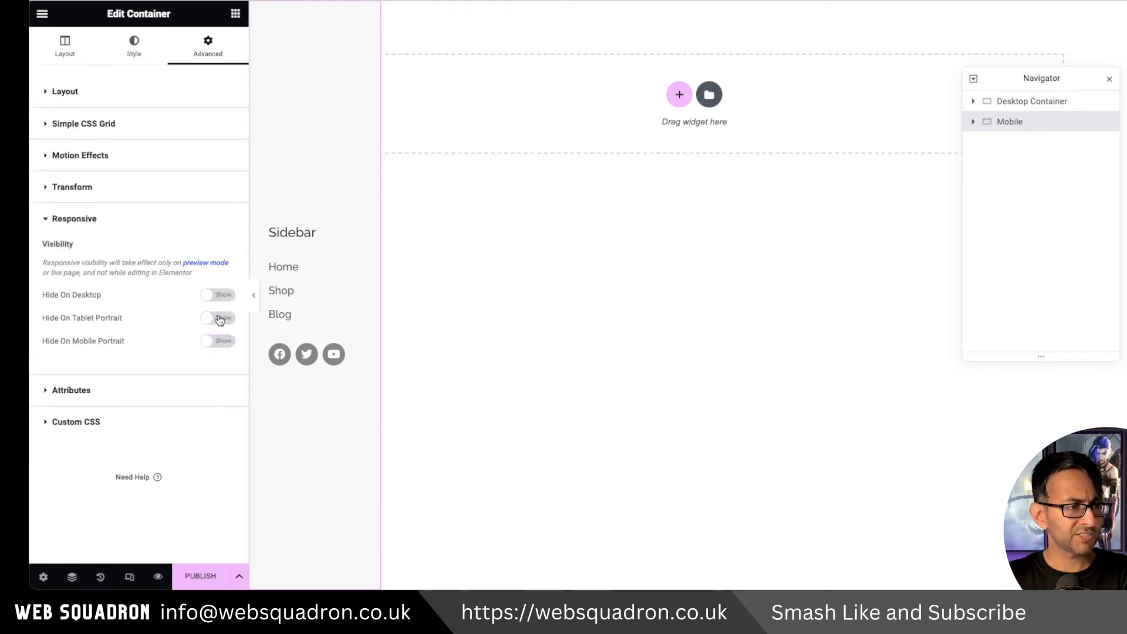
pyautogui.click(218, 318)
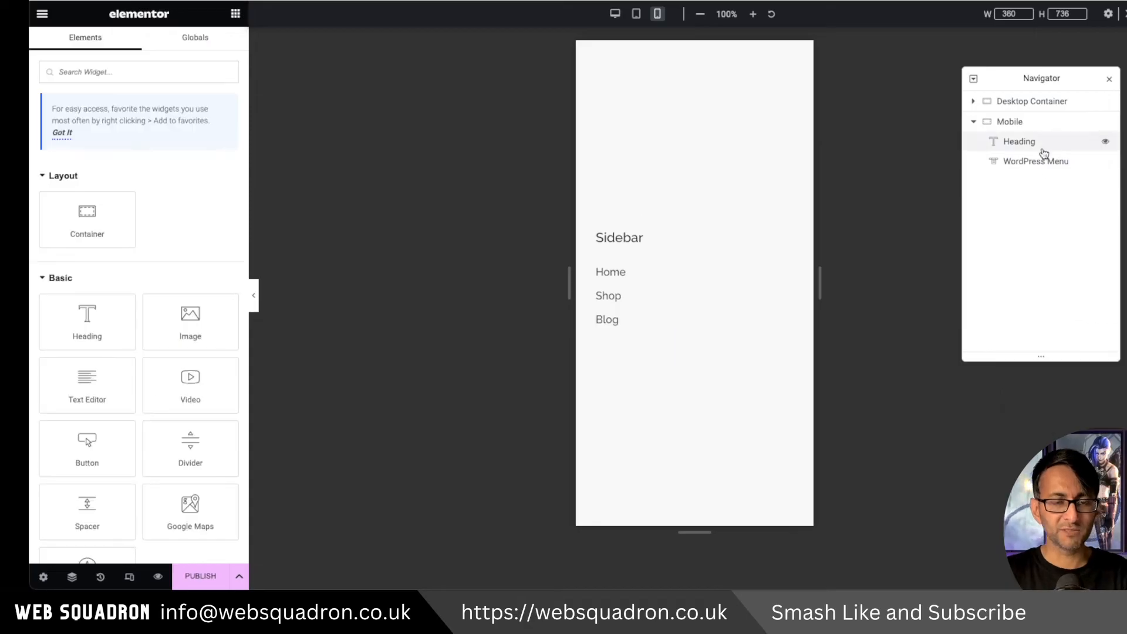
# Delete the Mobile container's heading, leaving the WordPress Menu selected for editing
pyautogui.rightClick(1017, 141)
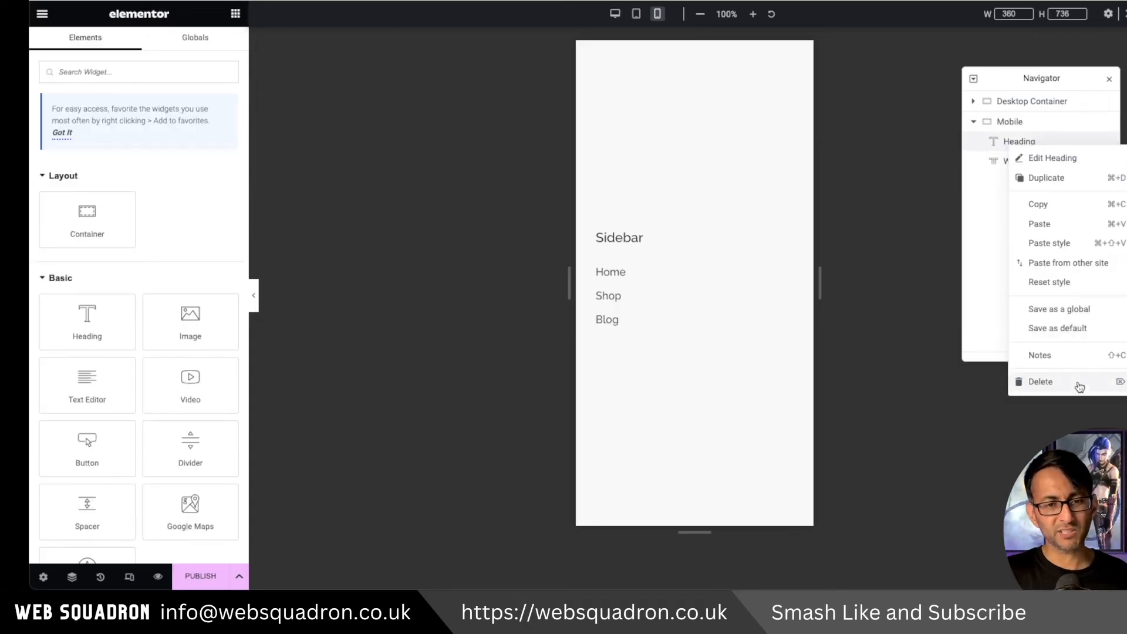
pyautogui.click(1039, 381)
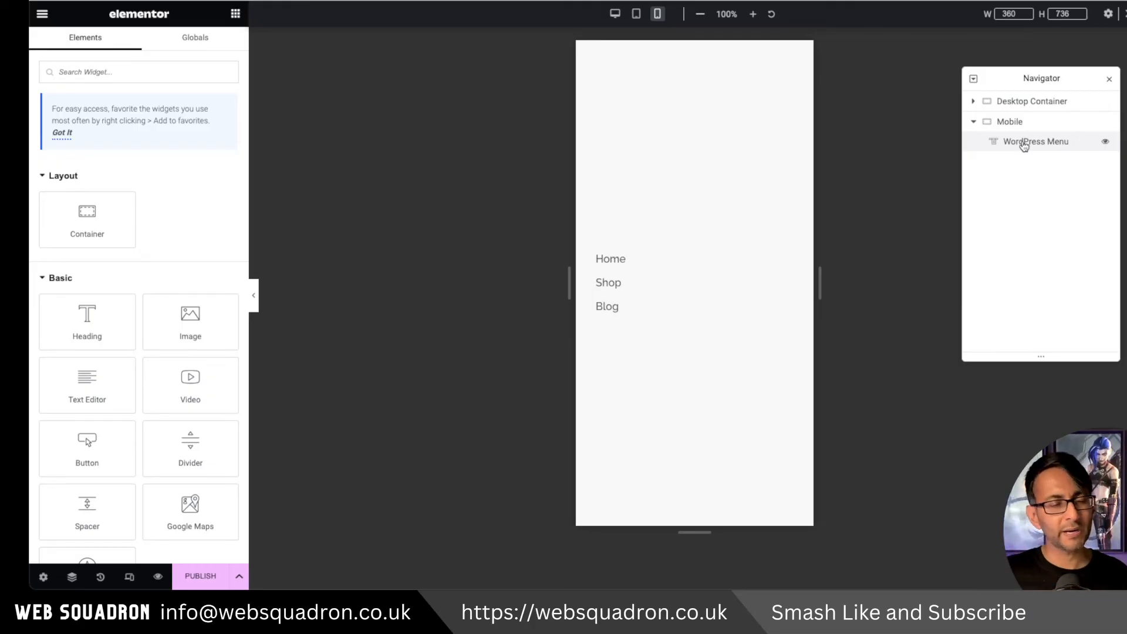
pyautogui.click(1035, 141)
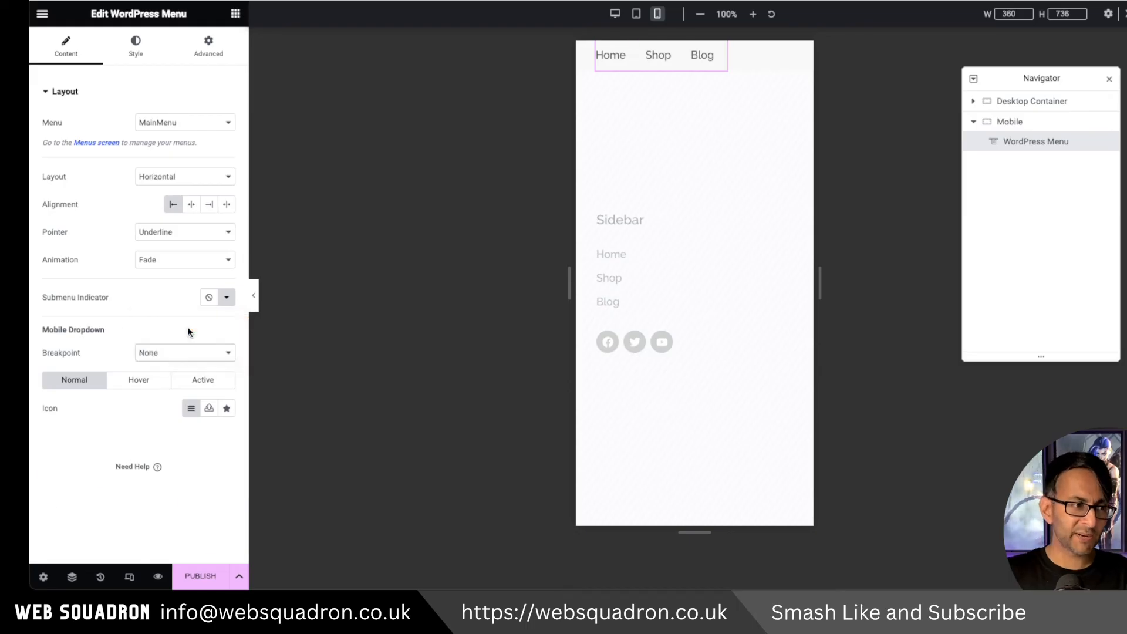
# Set the menu breakpoint to Mobile and make it sticky to the top on Mobile Portrait
pyautogui.click(184, 352)
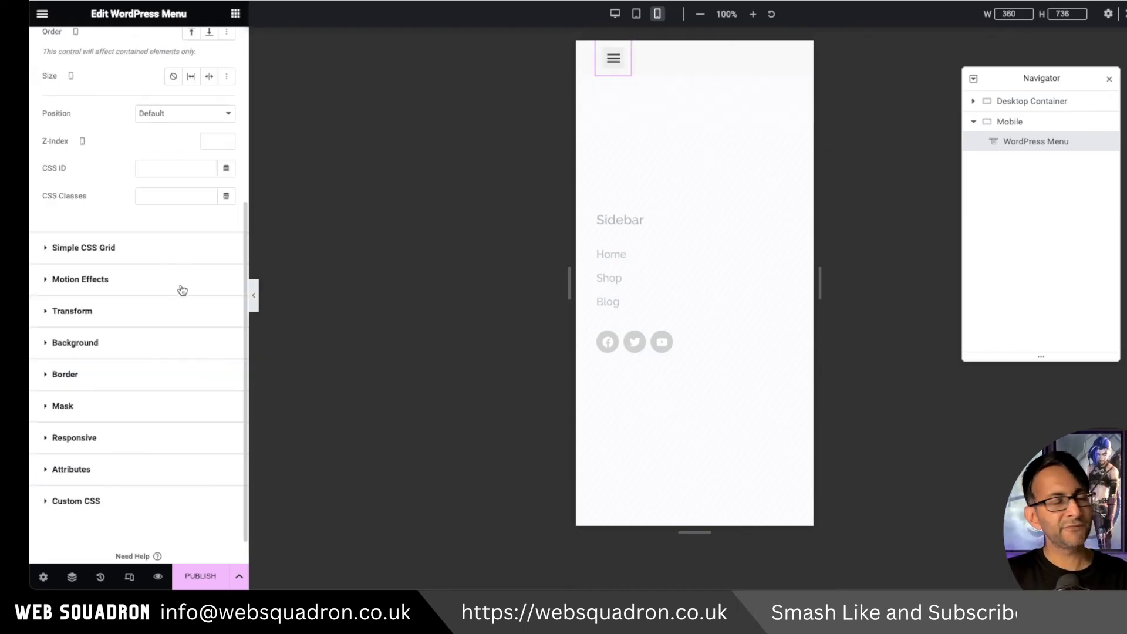
pyautogui.click(179, 251)
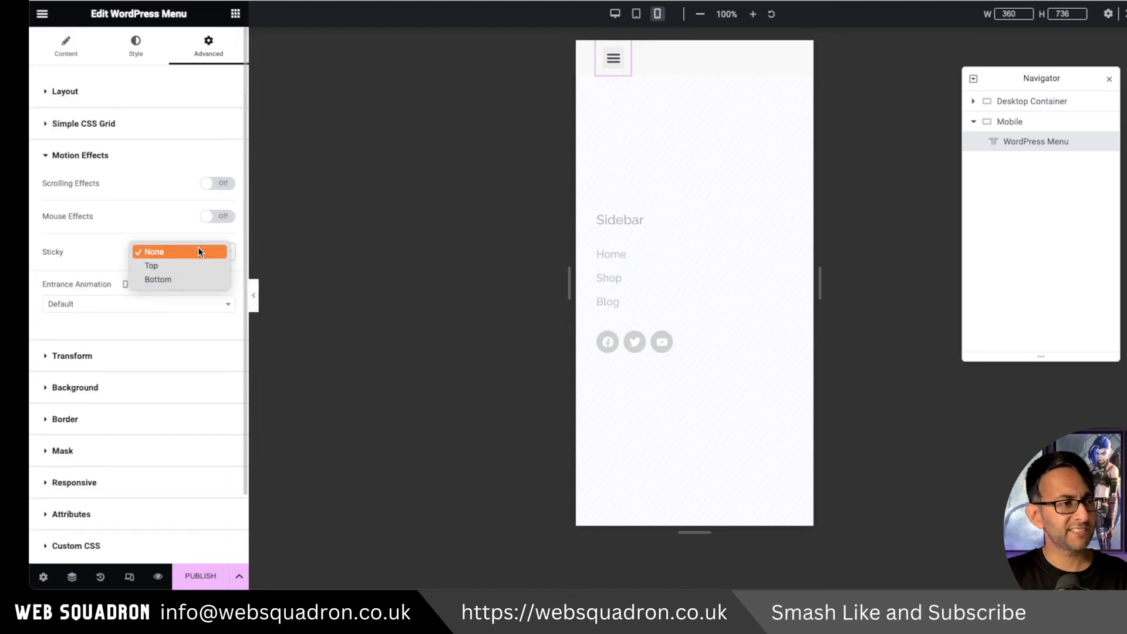
pyautogui.click(151, 265)
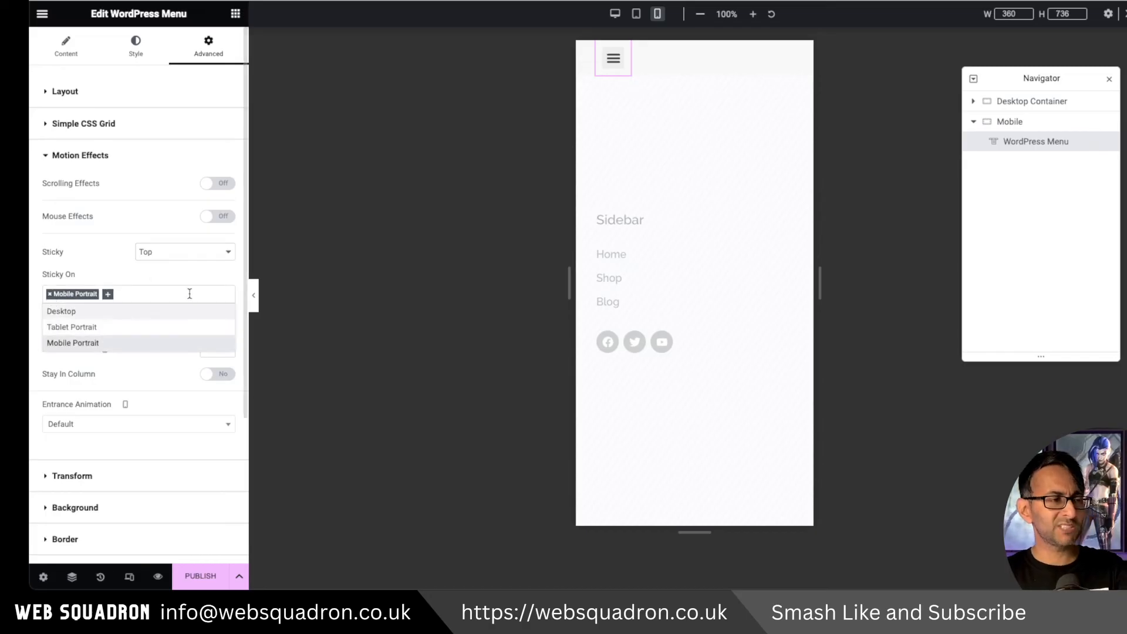
pyautogui.click(187, 278)
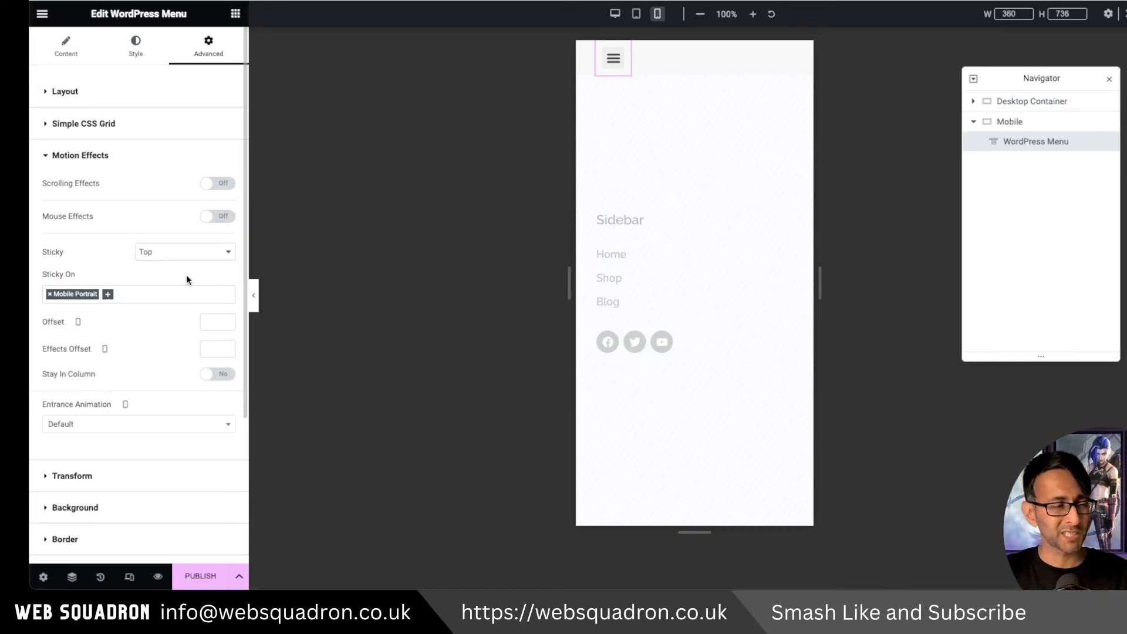
pyautogui.moveTo(678, 149)
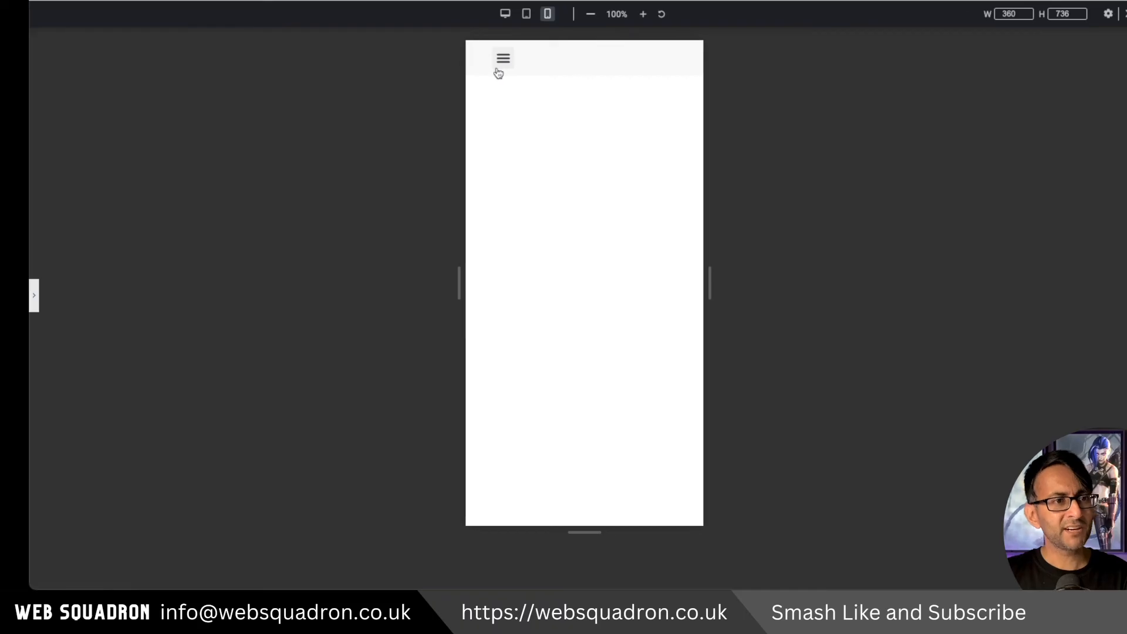
# Switch the responsive preview to Desktop width
pyautogui.click(502, 58)
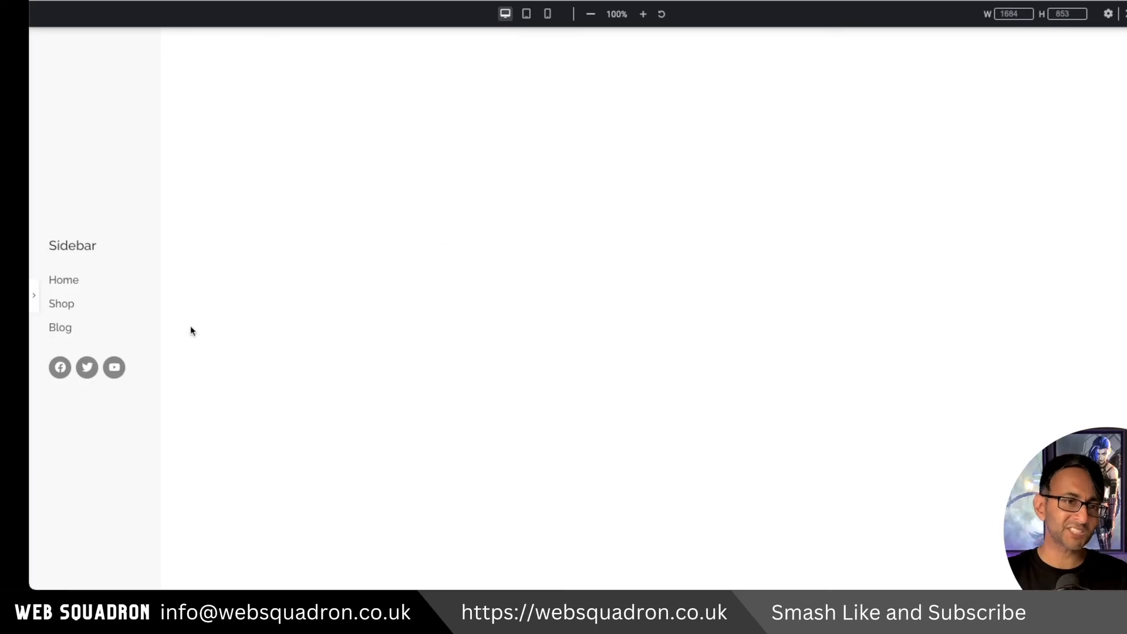
pyautogui.moveTo(321, 257)
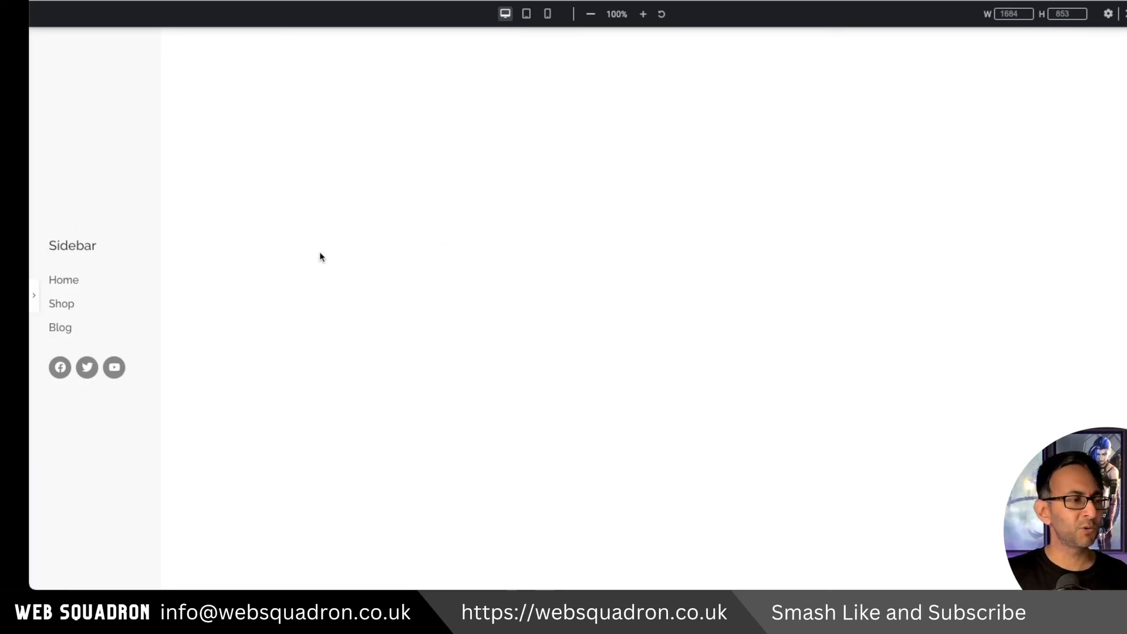
pyautogui.moveTo(526, 221)
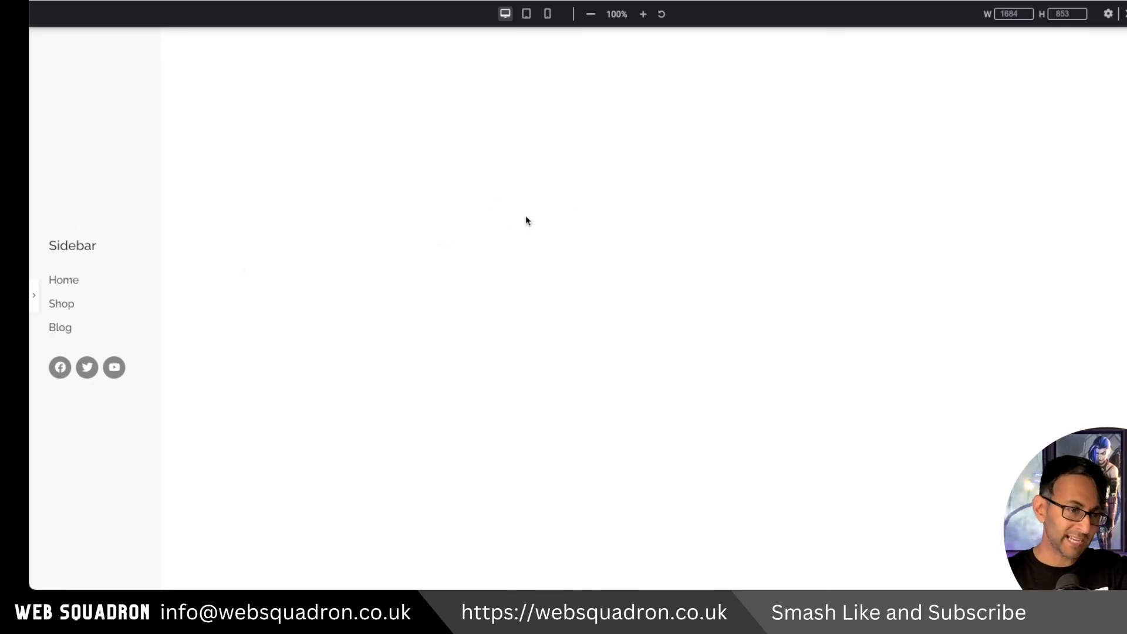
pyautogui.moveTo(103, 166)
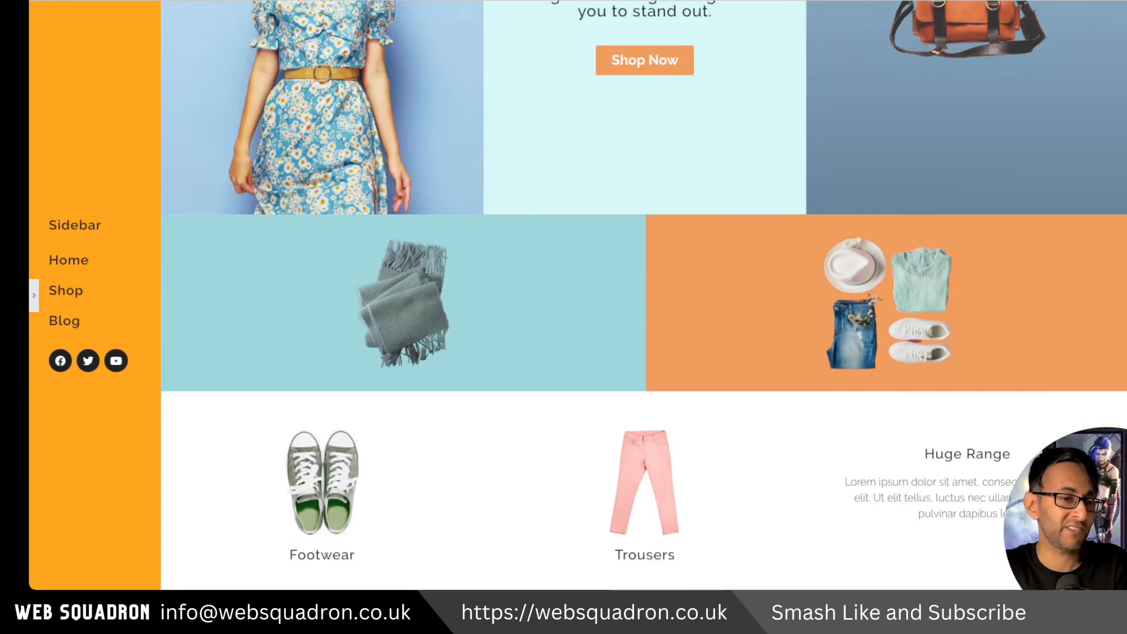
pyautogui.scroll(-3)
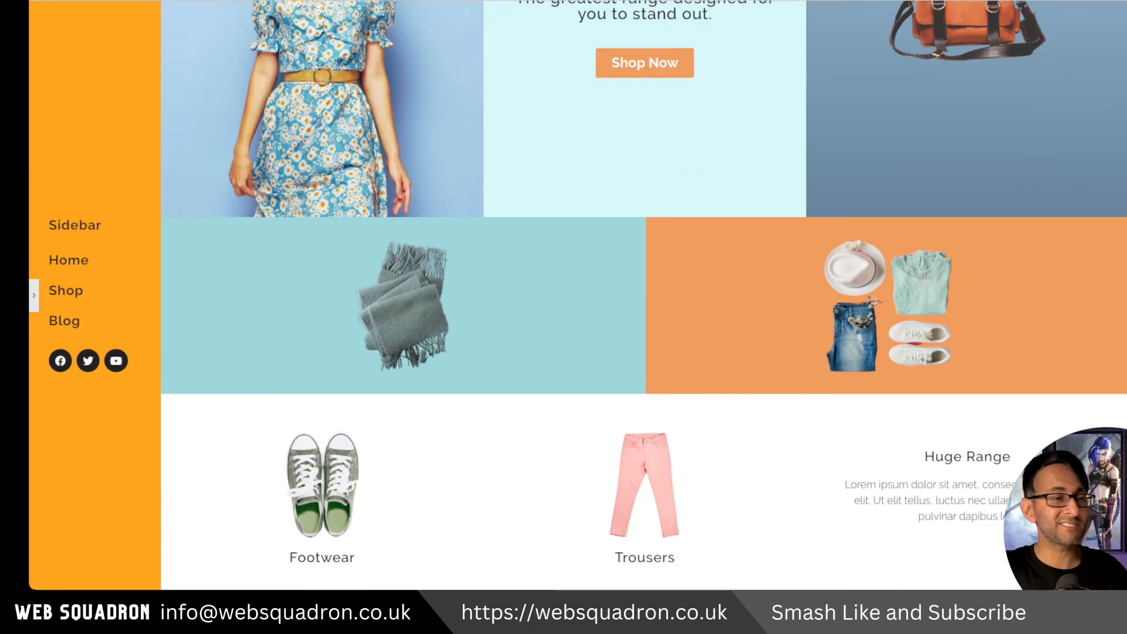
pyautogui.scroll(3)
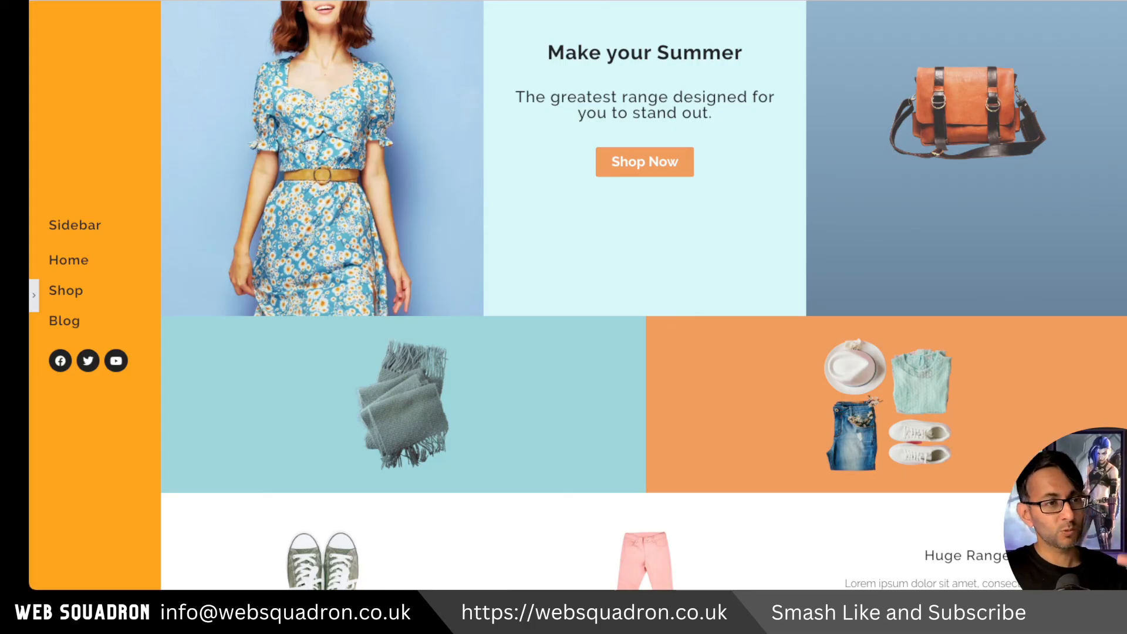